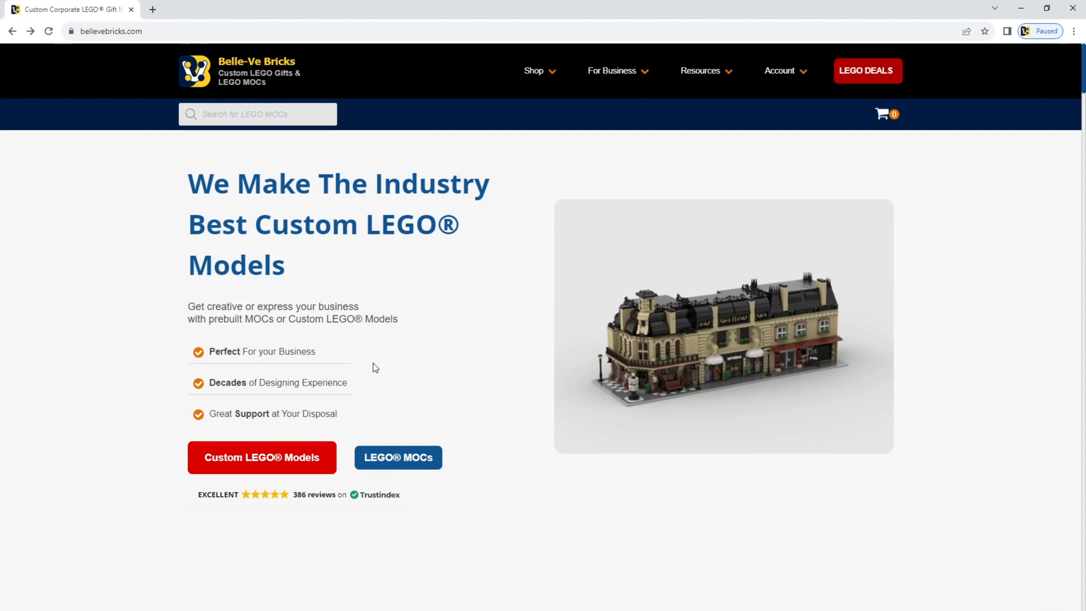
{"action": "mouse_move", "coordinate": [99, 46]}
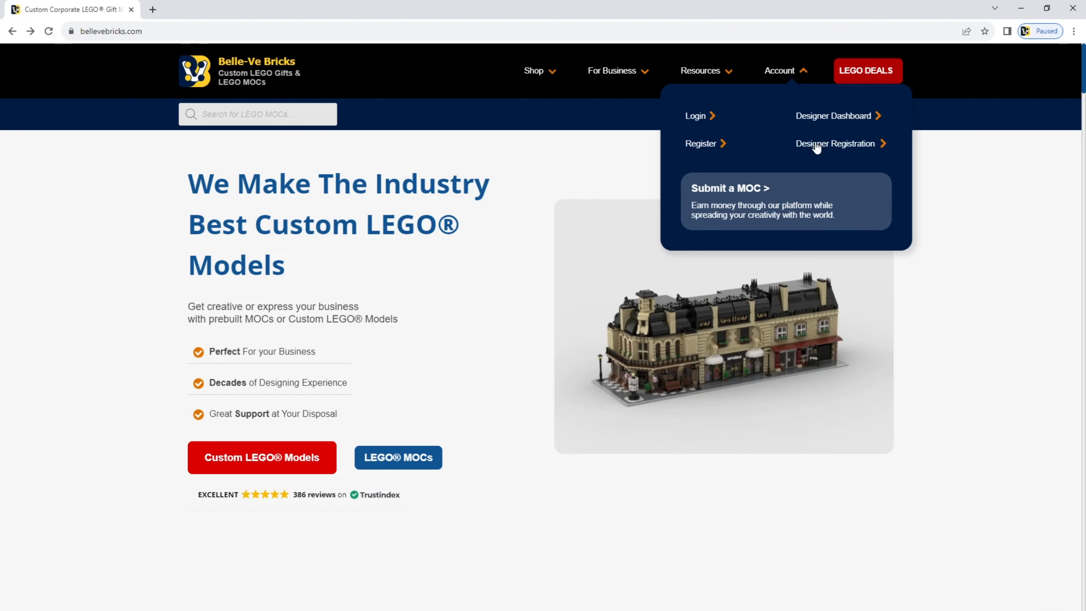
Reach the empty designer sign-up form via Designer Registration in the Account menu
{"action": "left_click", "coordinate": [834, 143]}
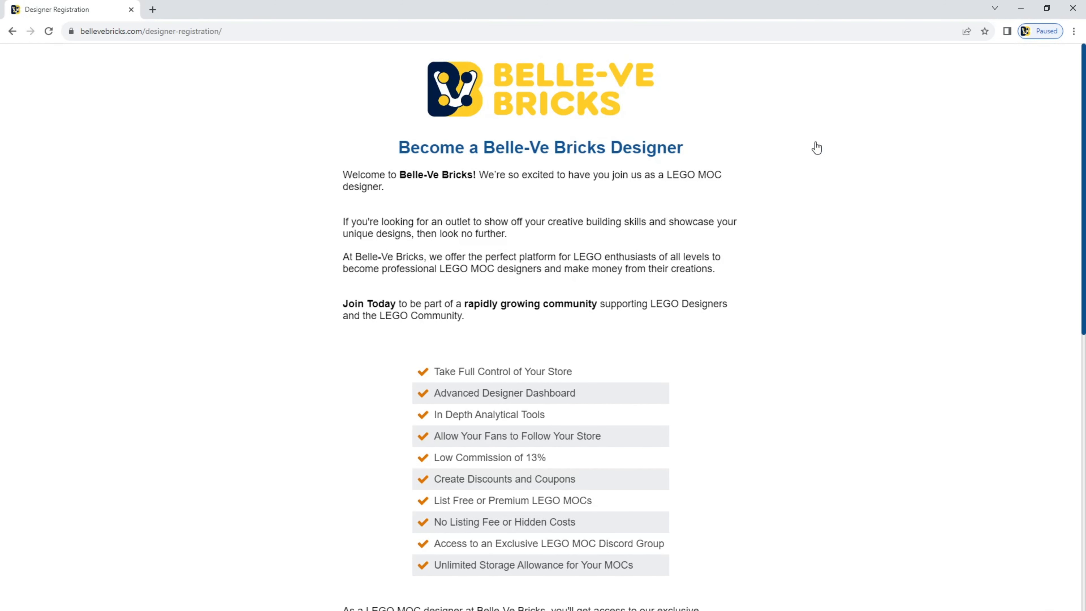
{"action": "scroll", "scroll_direction": "down", "scroll_amount": 3}
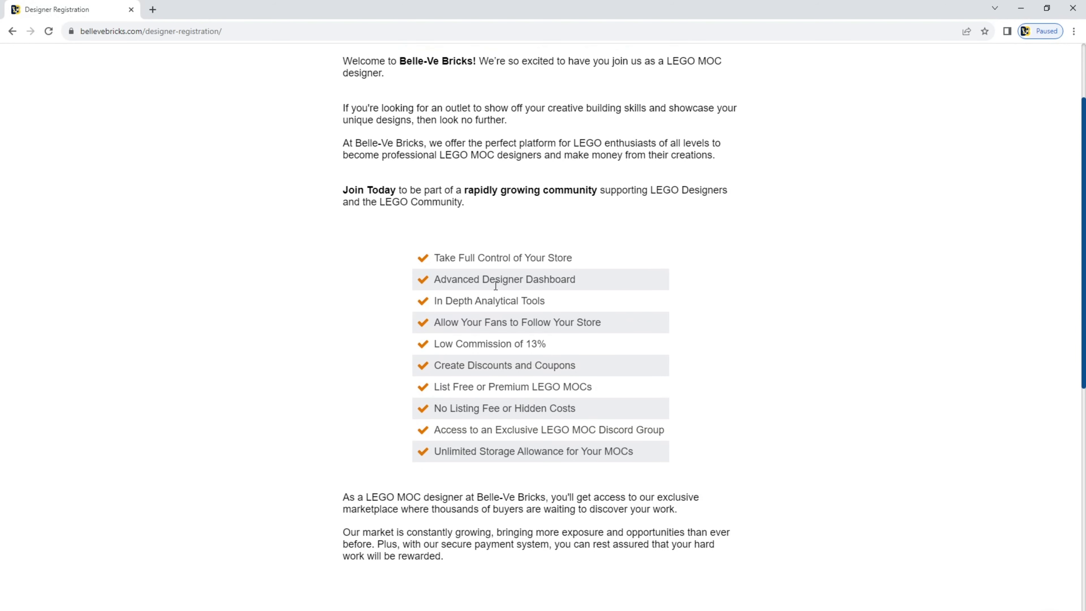
{"action": "scroll", "scroll_direction": "down", "scroll_amount": 3}
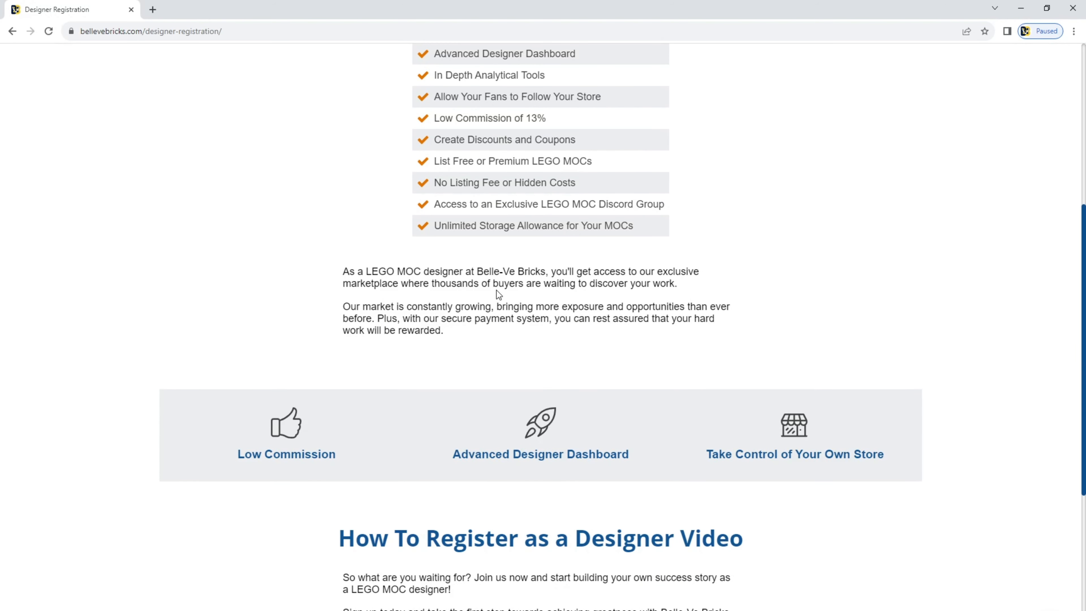
{"action": "scroll", "scroll_direction": "down", "scroll_amount": 3}
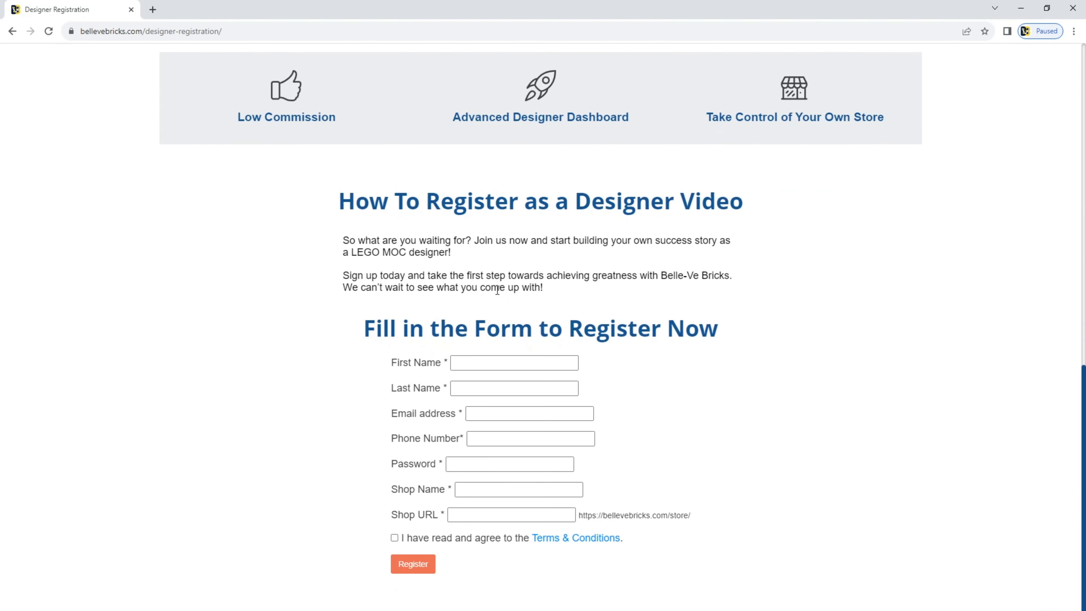
Begin entering the designer's name, email, phone, password and shop details
{"action": "left_click", "coordinate": [513, 362]}
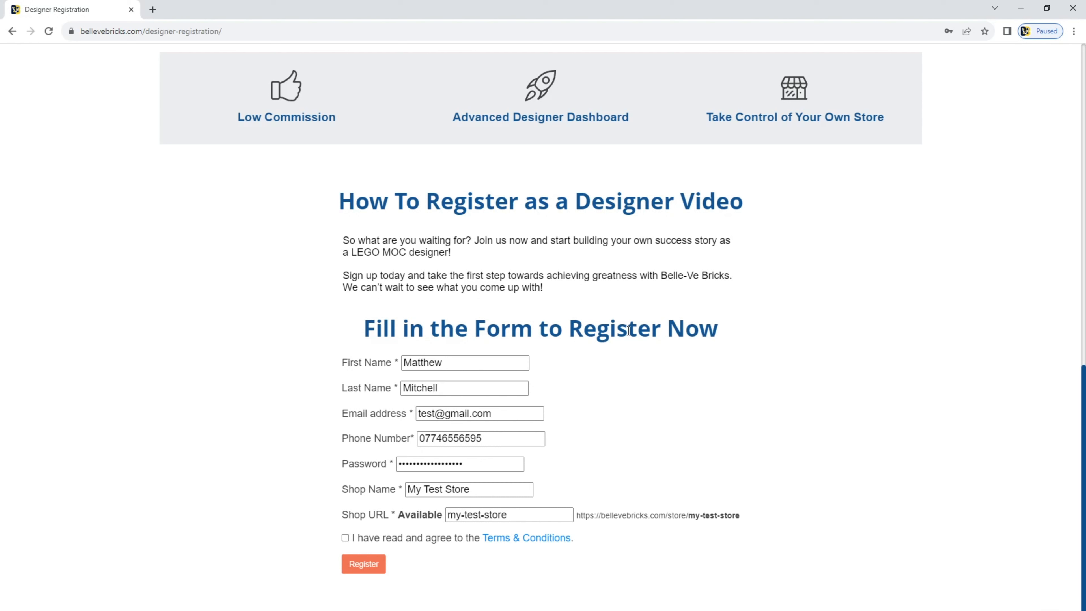
{"action": "mouse_move", "coordinate": [419, 527]}
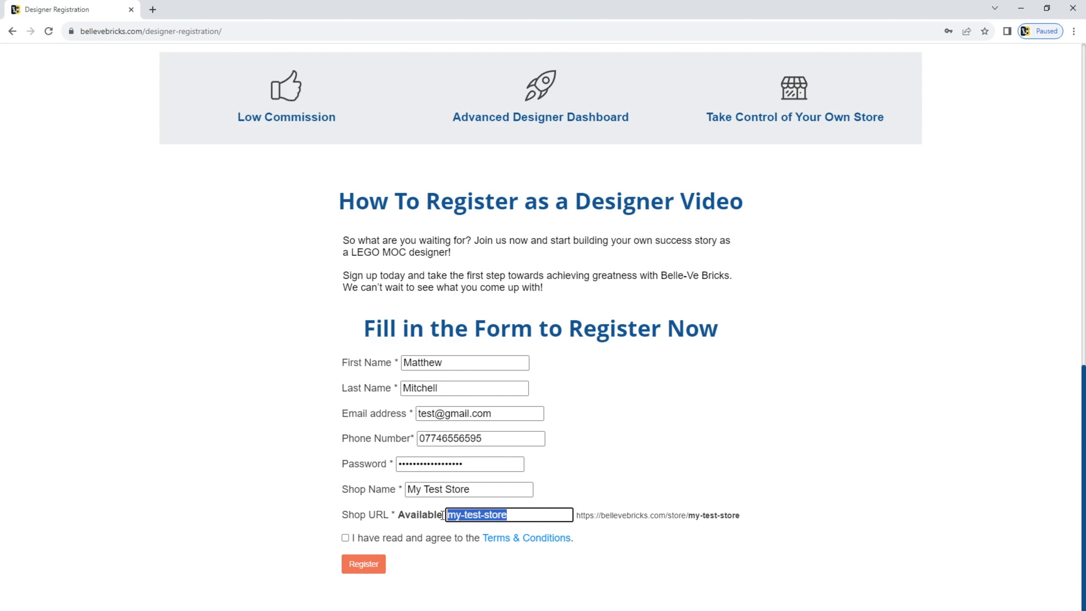
Replace the Shop URL with test-store, confirmed as available
{"action": "type", "text": "tes"}
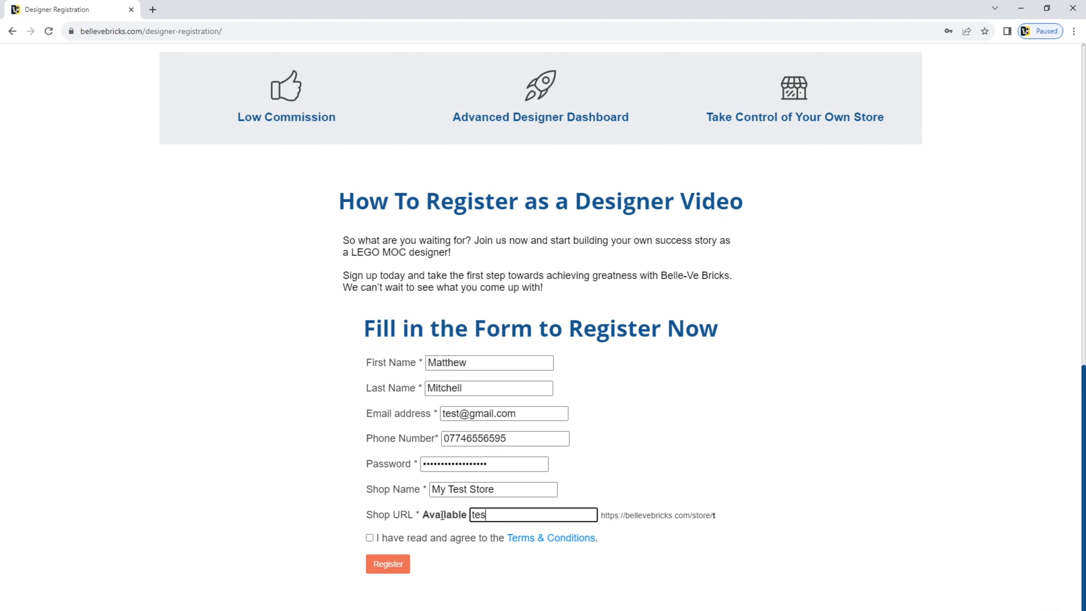
{"action": "type", "text": "t"}
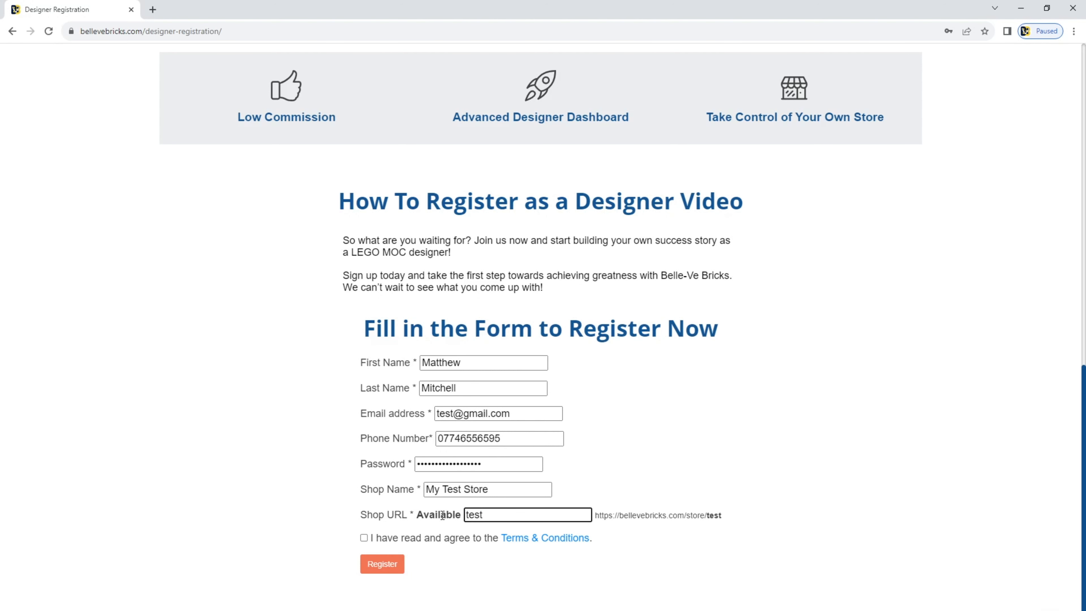
{"action": "type", "text": "-store"}
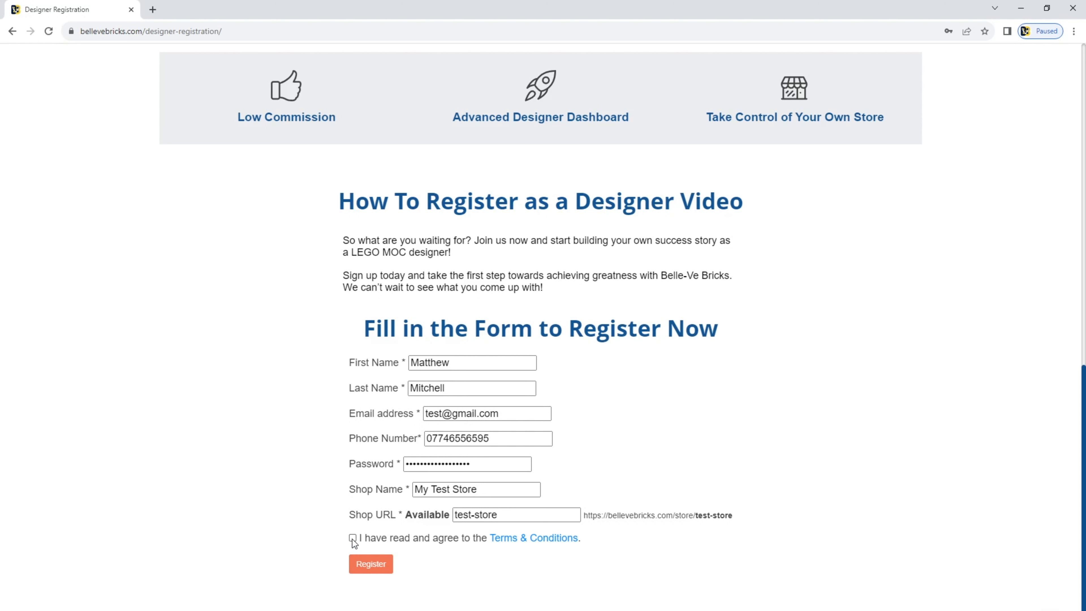
Accept the Terms & Conditions and register the designer account
{"action": "left_click", "coordinate": [353, 538]}
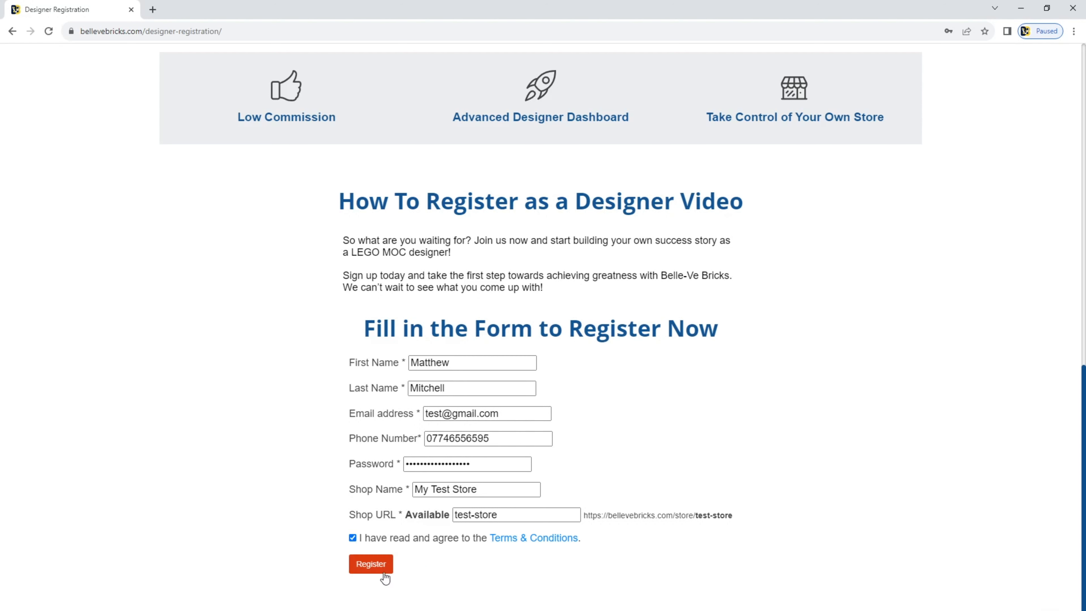
{"action": "left_click", "coordinate": [371, 563]}
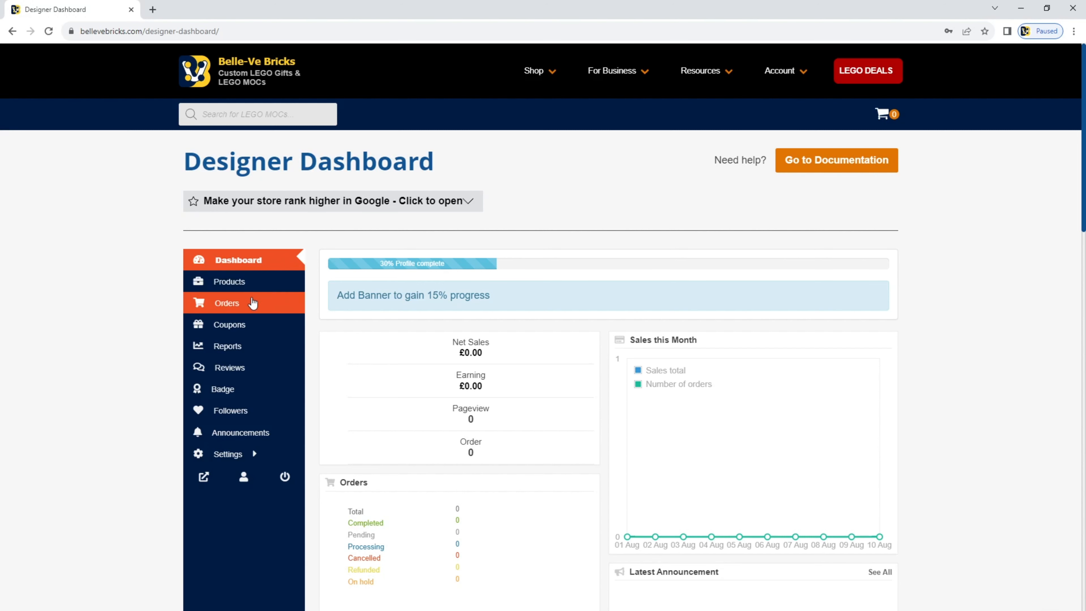
{"action": "mouse_move", "coordinate": [227, 346]}
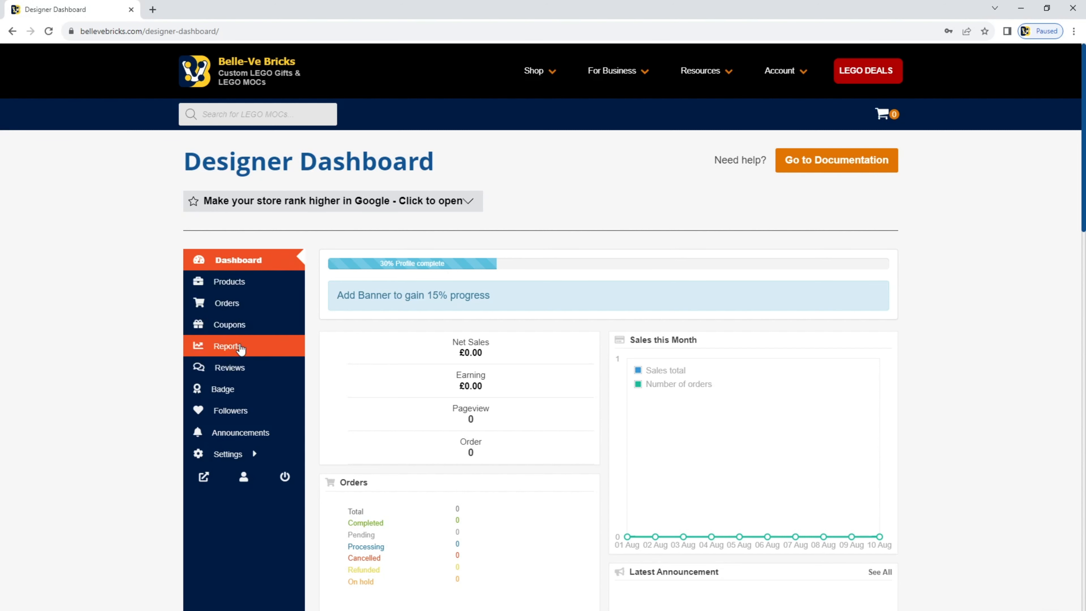
Show the Products section, which reports No Products Found
{"action": "left_click", "coordinate": [228, 281]}
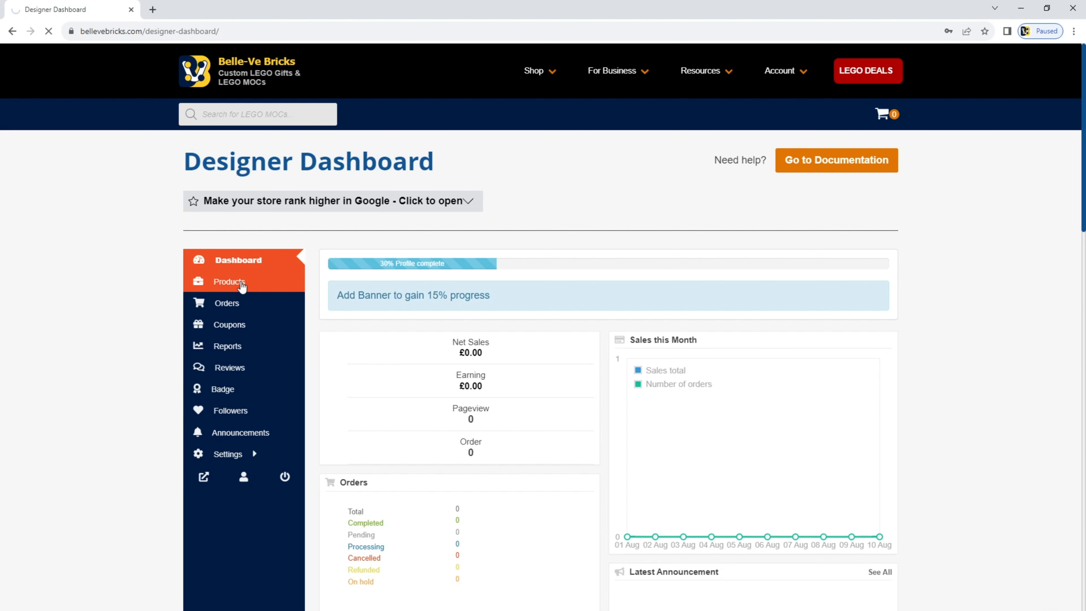
{"action": "left_click", "coordinate": [228, 281]}
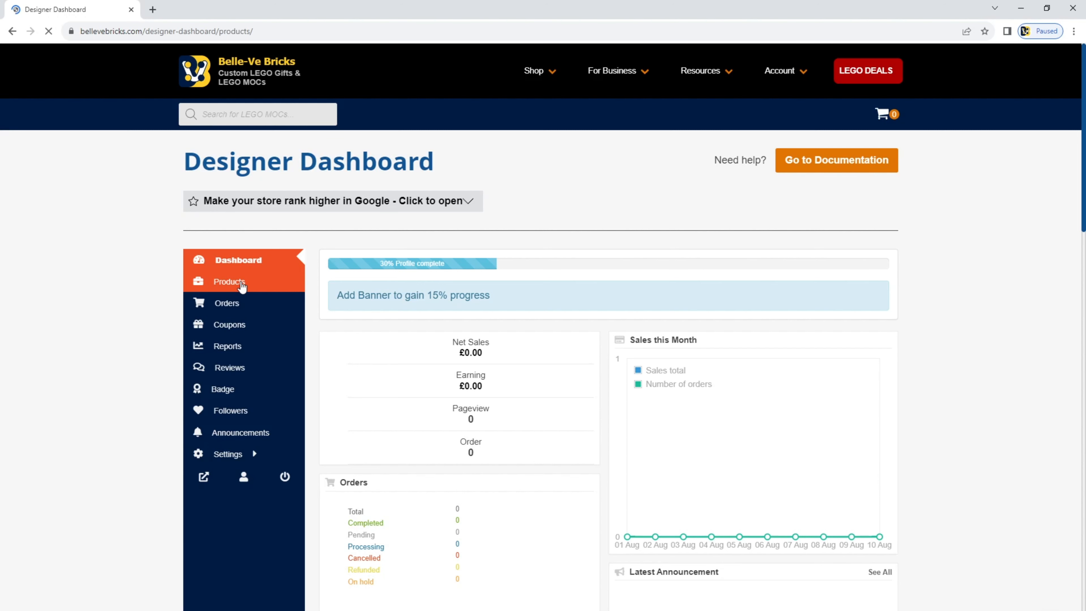
{"action": "left_click", "coordinate": [229, 281]}
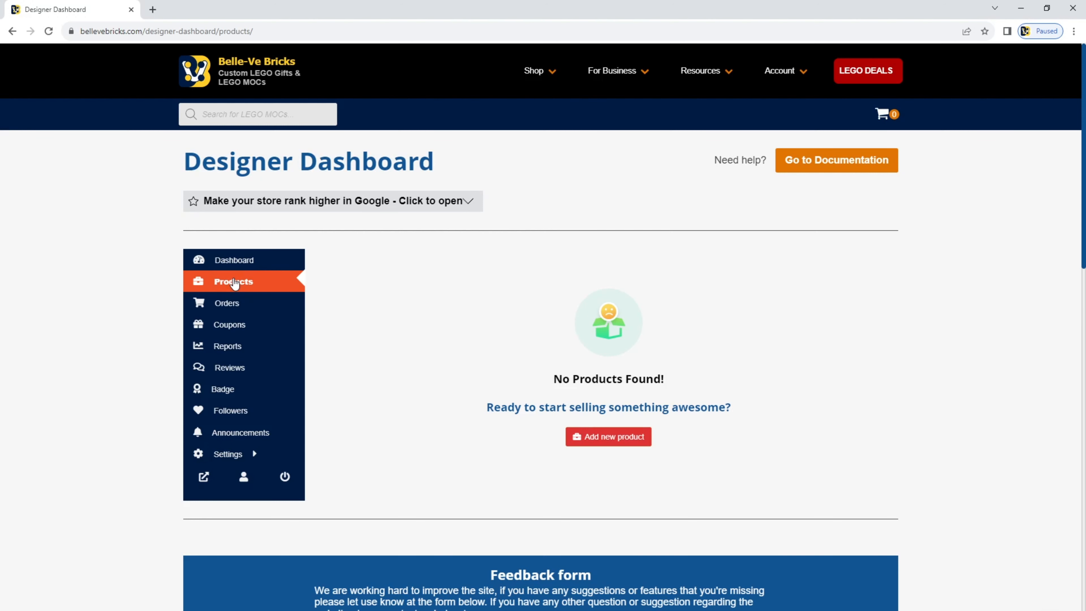
Review the empty Orders list, then the Coupons section with no coupons found
{"action": "left_click", "coordinate": [228, 303]}
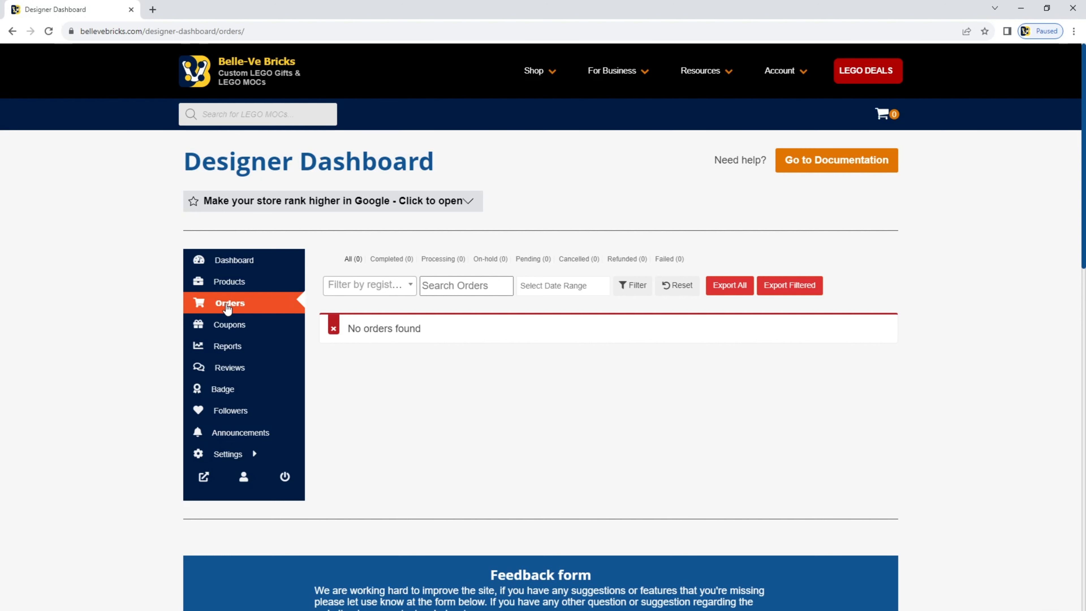
{"action": "left_click", "coordinate": [229, 324]}
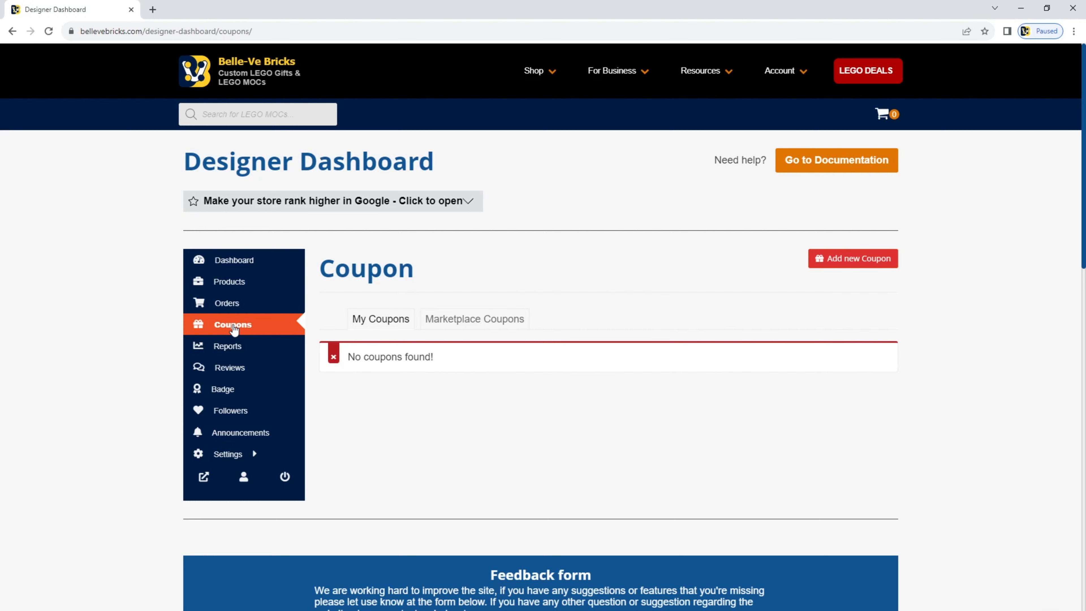
{"action": "mouse_move", "coordinate": [670, 297]}
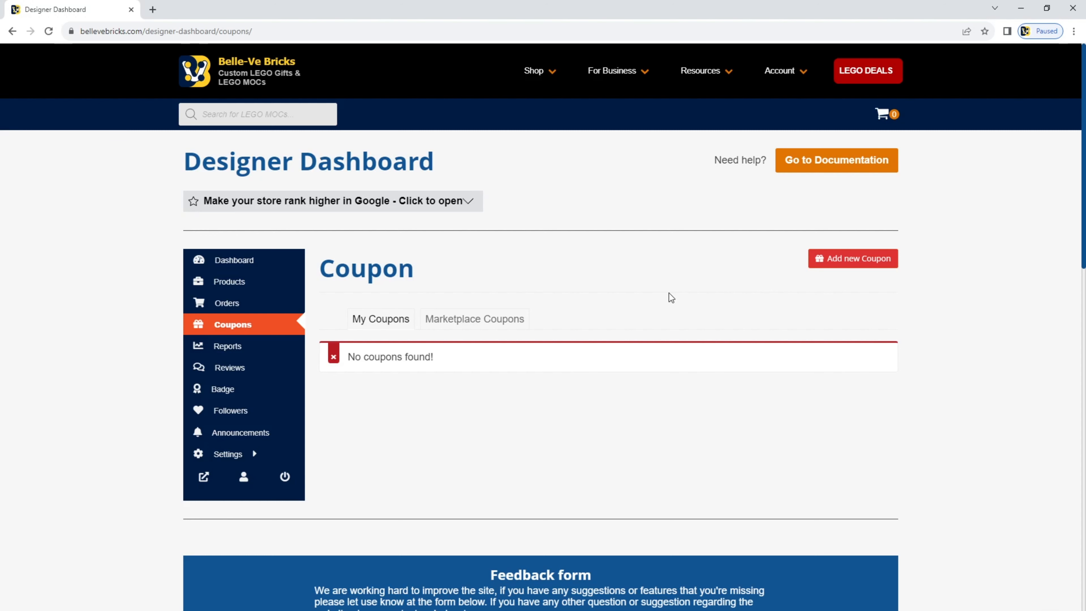
Show the Reports section with £0.00 sales and zero orders this month
{"action": "left_click", "coordinate": [232, 345]}
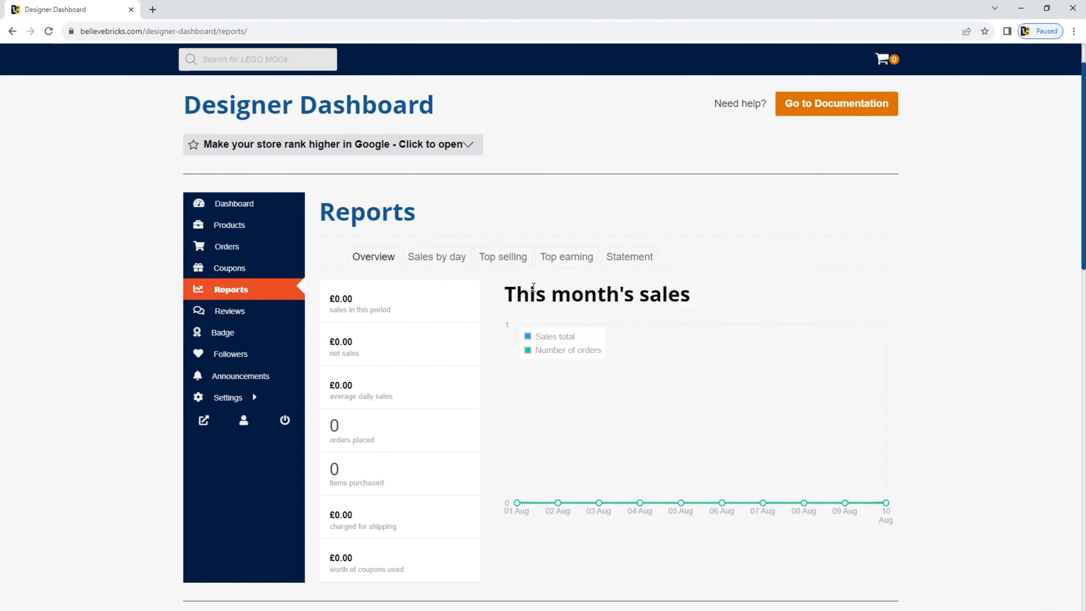
{"action": "mouse_move", "coordinate": [533, 256]}
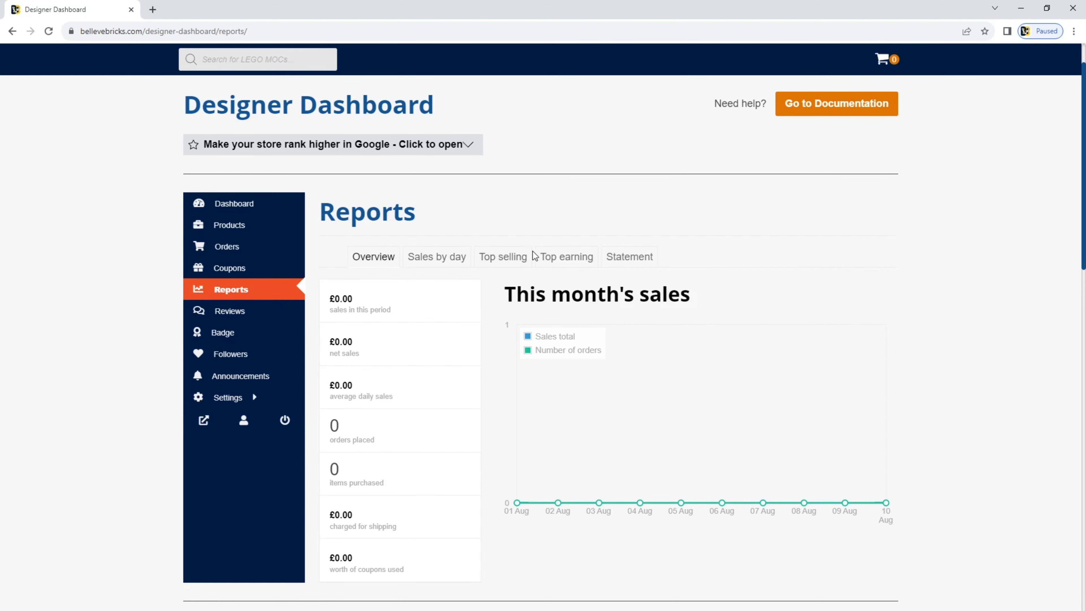
{"action": "mouse_move", "coordinate": [635, 285]}
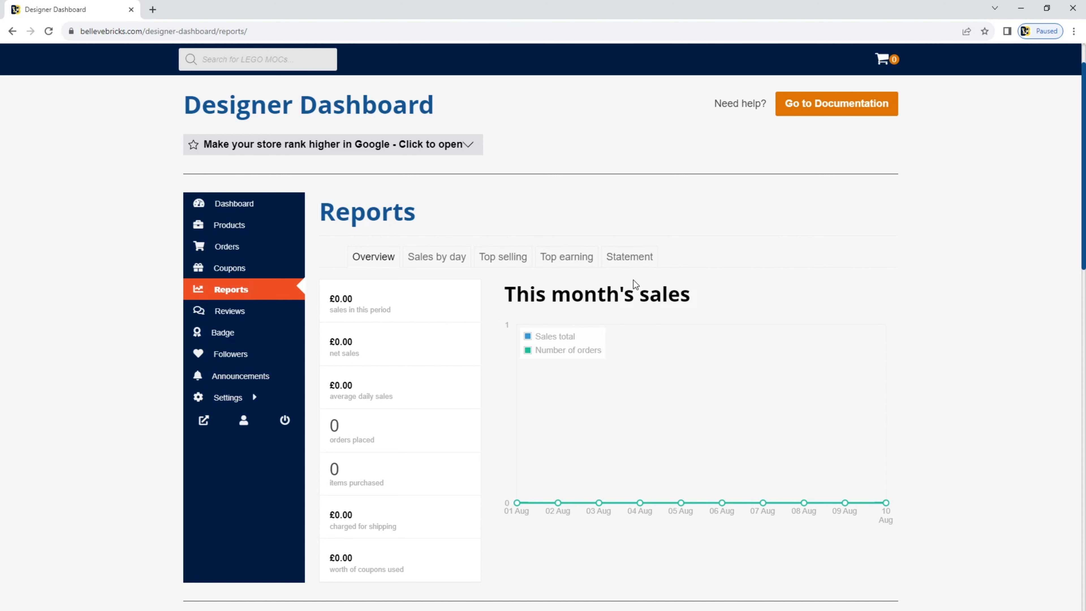
{"action": "mouse_move", "coordinate": [621, 285]}
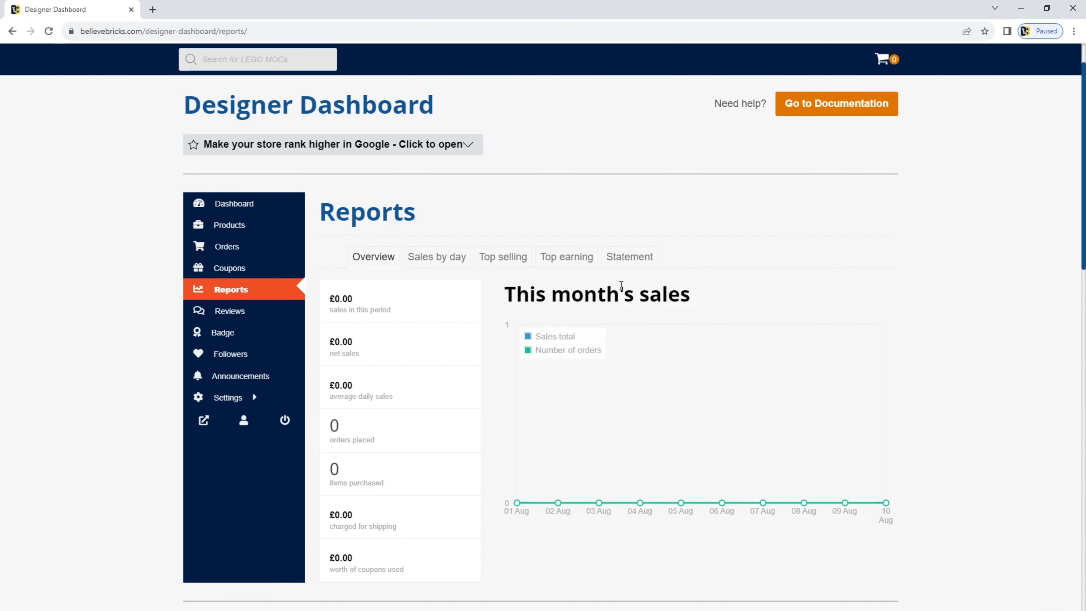
Visit Reviews and Seller Badges, then the Store Followers page showing no followers
{"action": "left_click", "coordinate": [229, 311]}
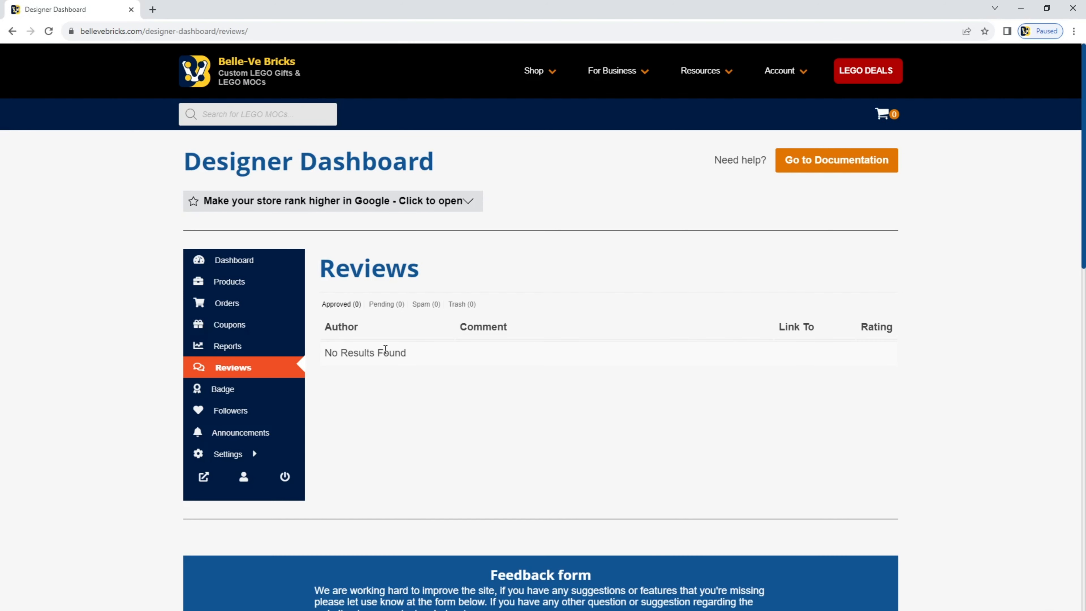
{"action": "mouse_move", "coordinate": [410, 363]}
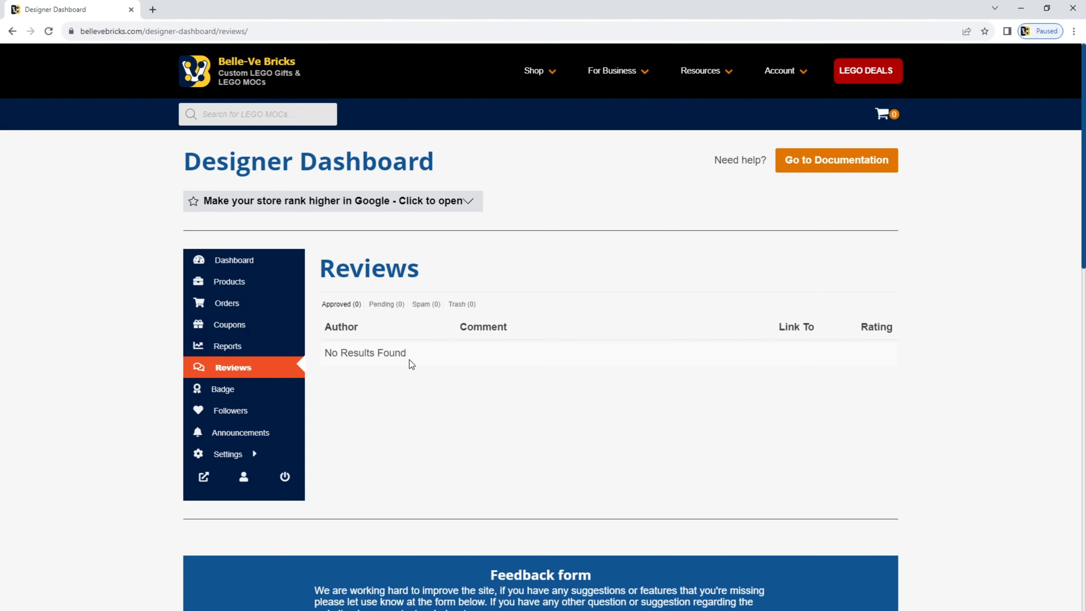
{"action": "left_click", "coordinate": [222, 389]}
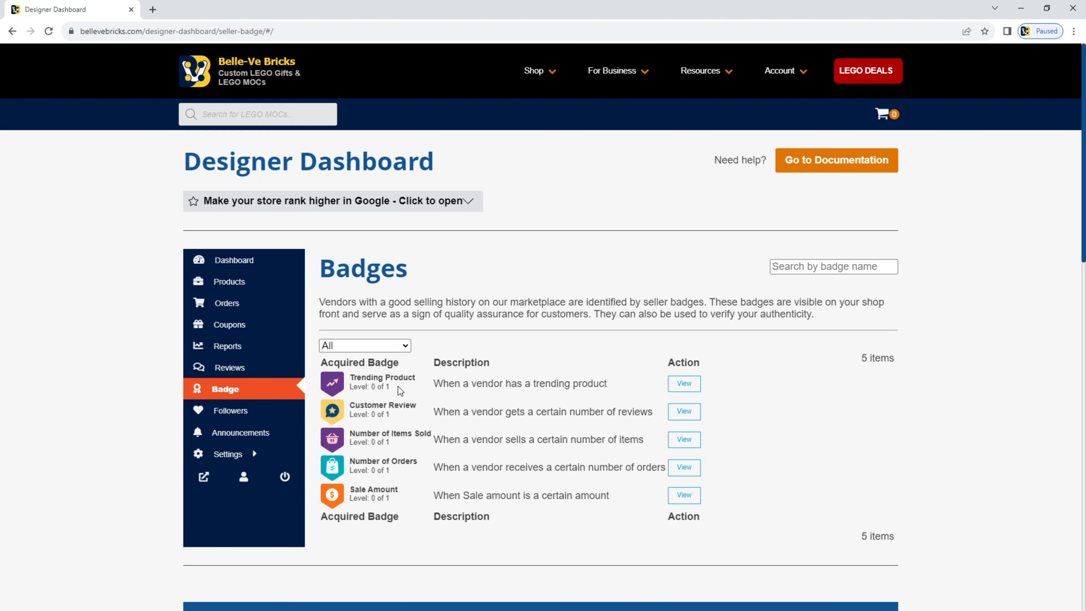
{"action": "mouse_move", "coordinate": [465, 406]}
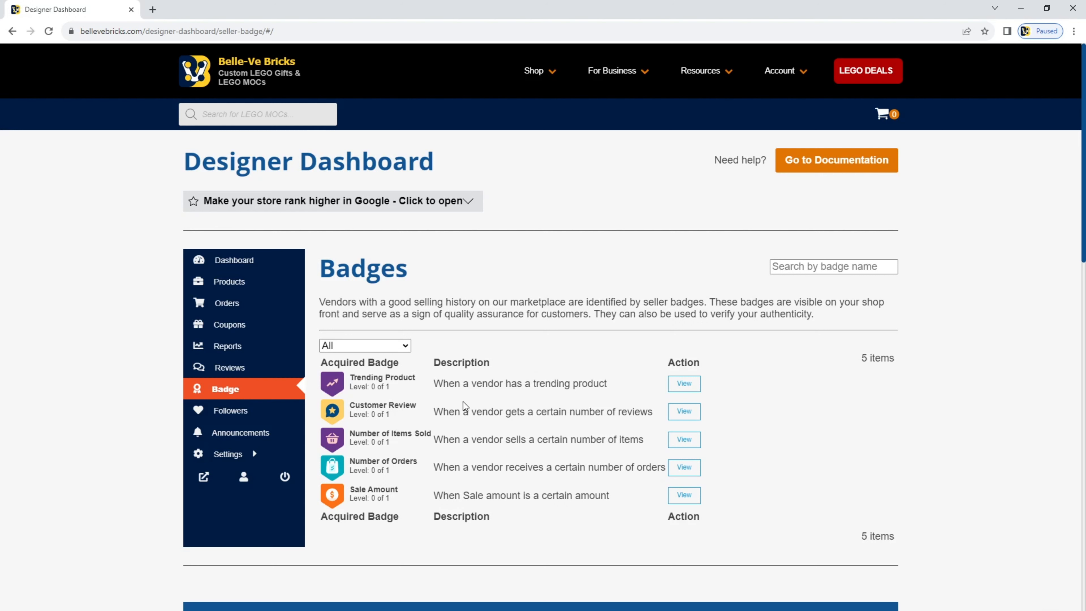
{"action": "mouse_move", "coordinate": [489, 395]}
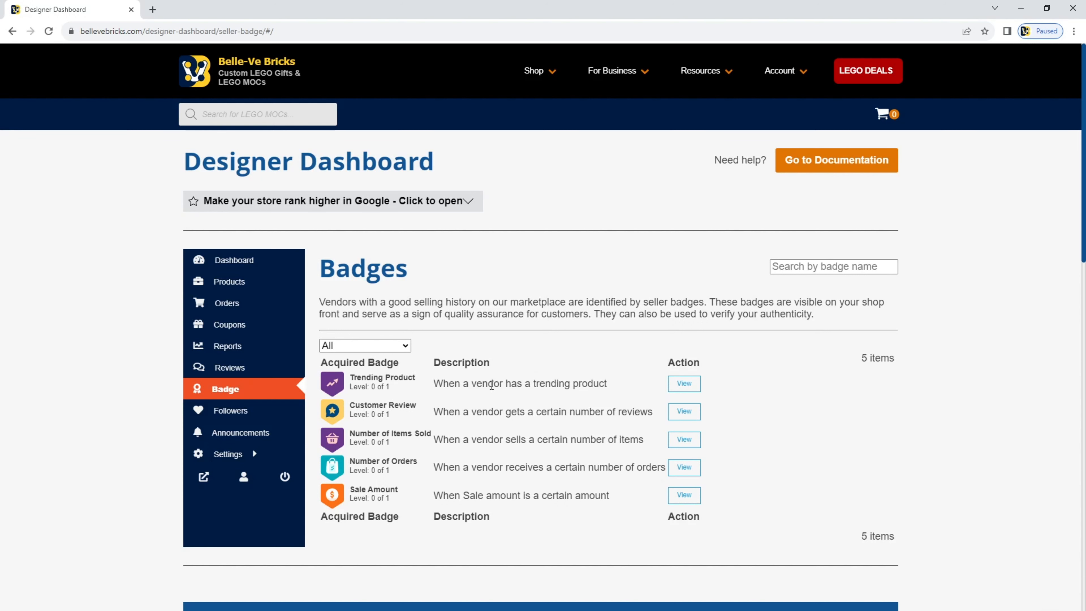
{"action": "left_click", "coordinate": [235, 410]}
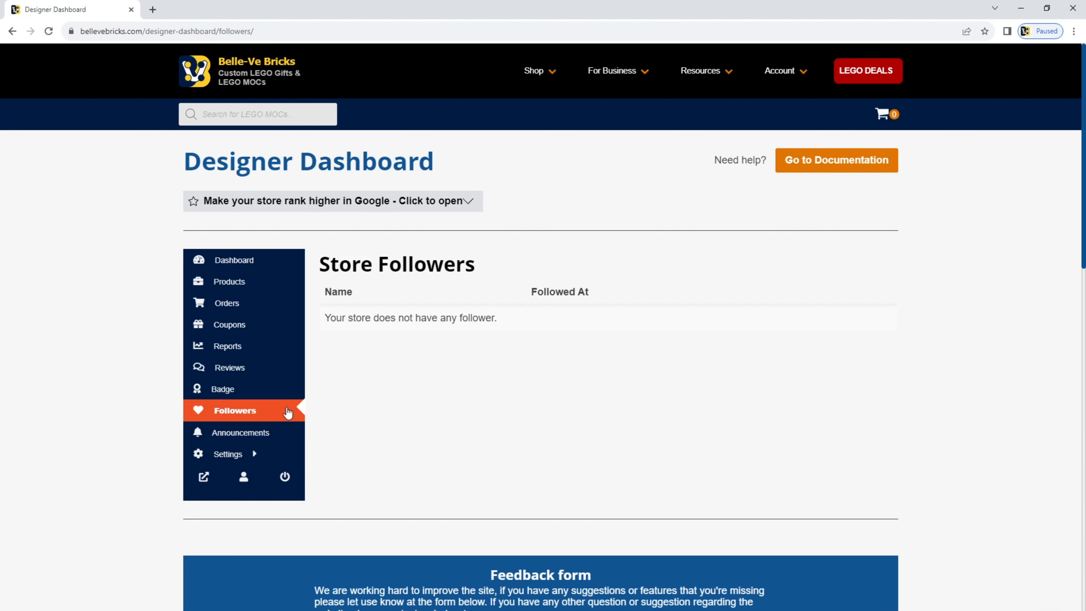
{"action": "mouse_move", "coordinate": [397, 316]}
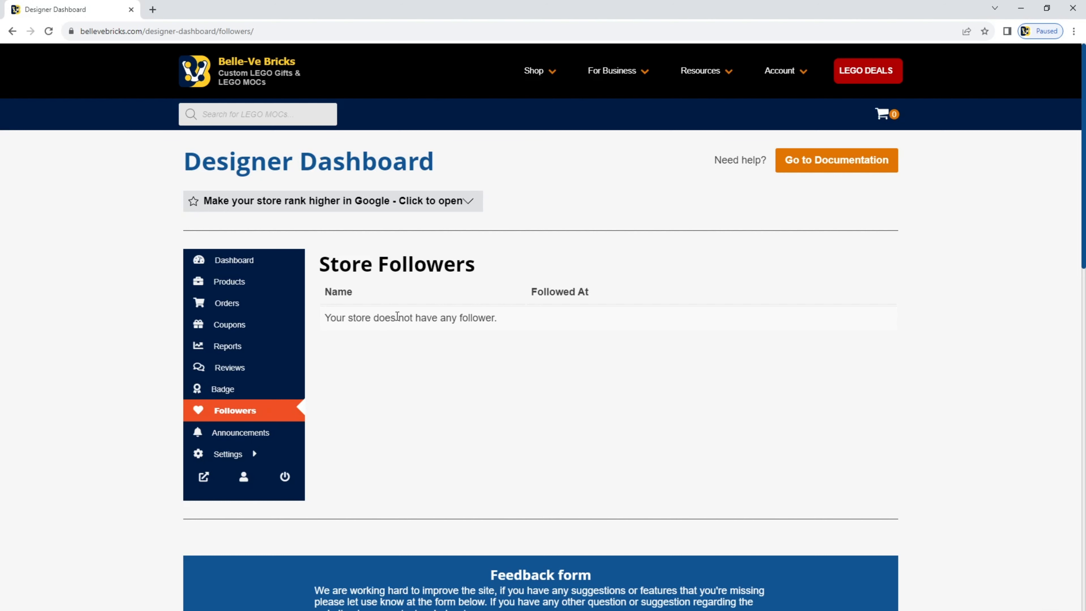
{"action": "mouse_move", "coordinate": [370, 491]}
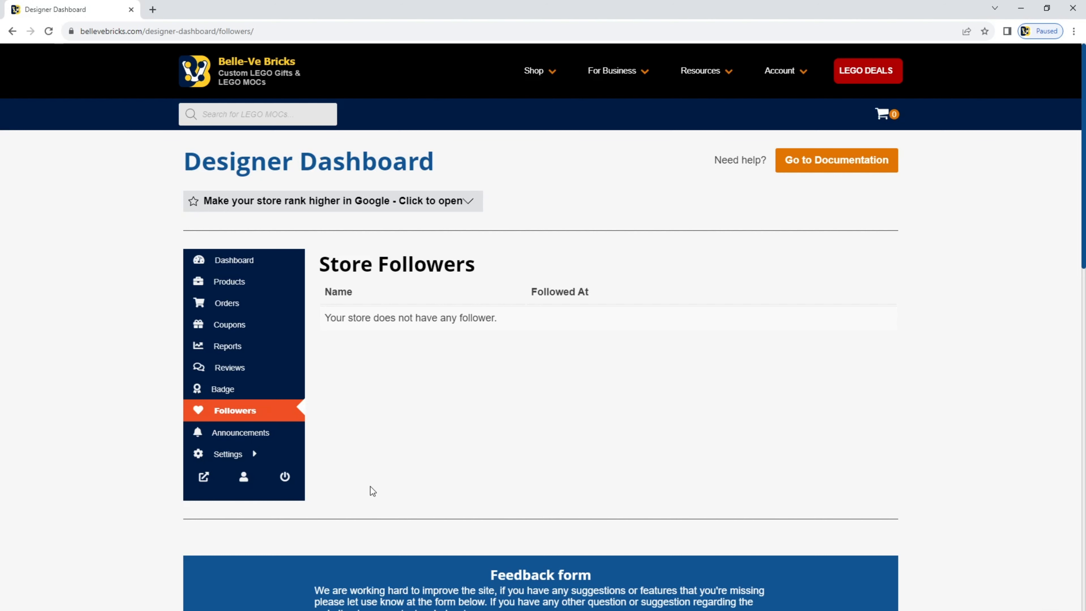
Show the Announcement section with no announcement found and expand the settings submenu
{"action": "left_click", "coordinate": [241, 432]}
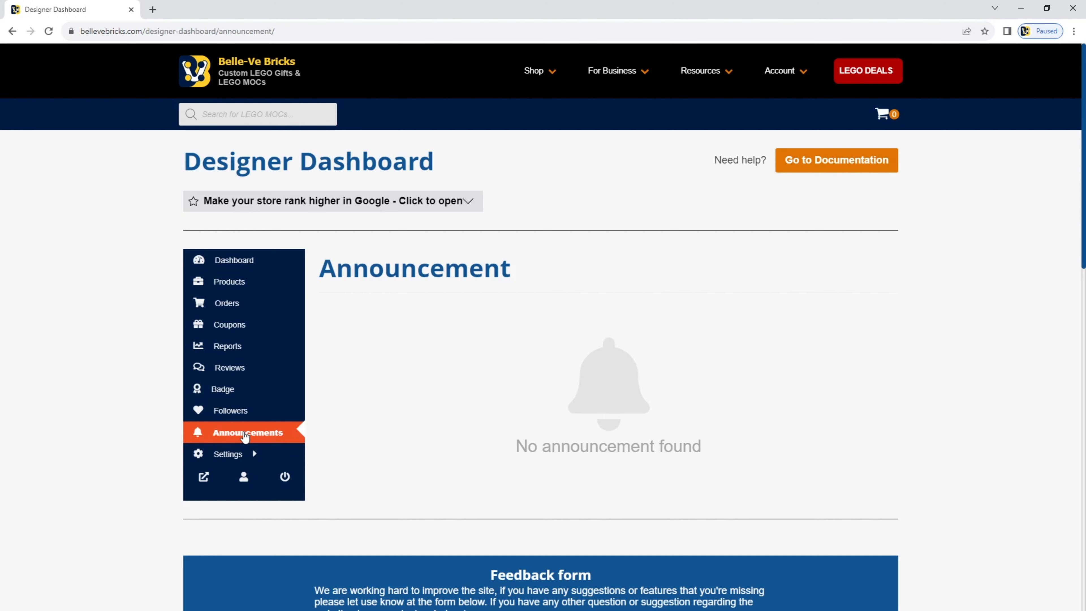
{"action": "left_click", "coordinate": [228, 454]}
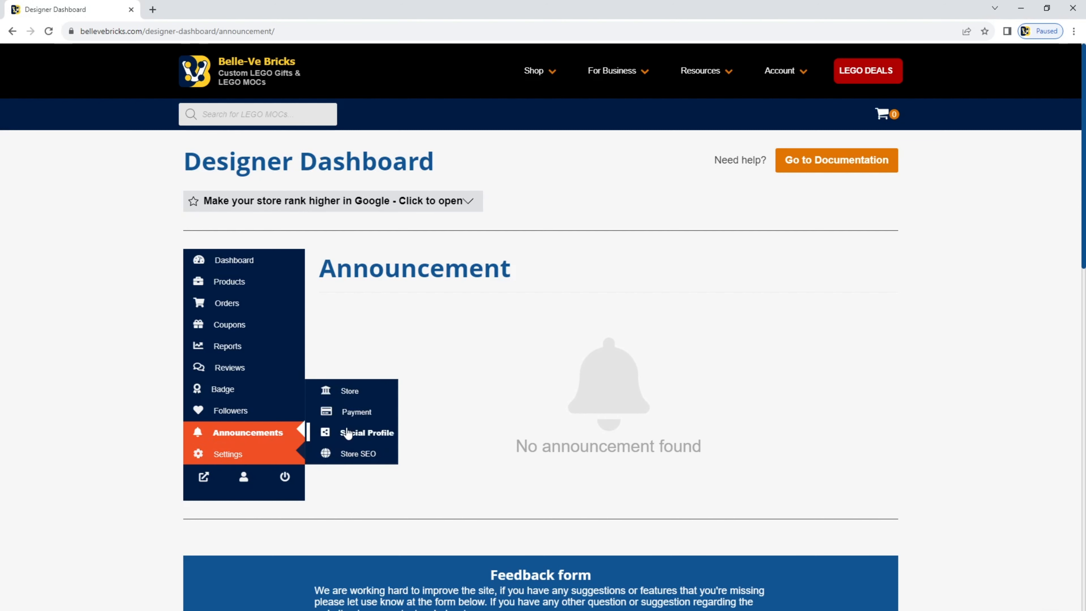
{"action": "mouse_move", "coordinate": [360, 401]}
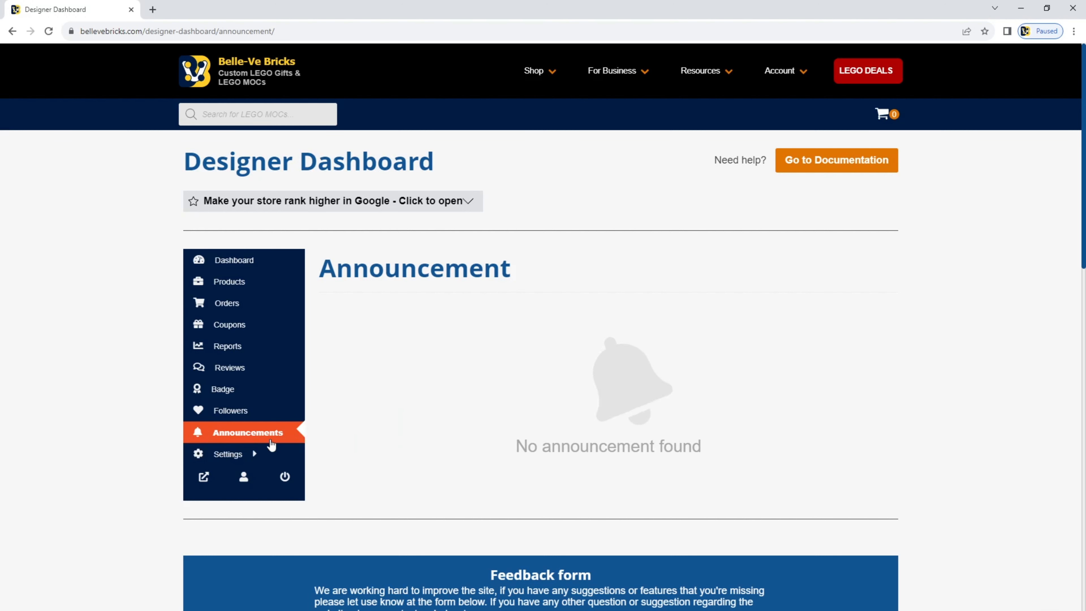
Review the Store settings form: My Test Store banner, name, empty address and biography
{"action": "left_click", "coordinate": [227, 454]}
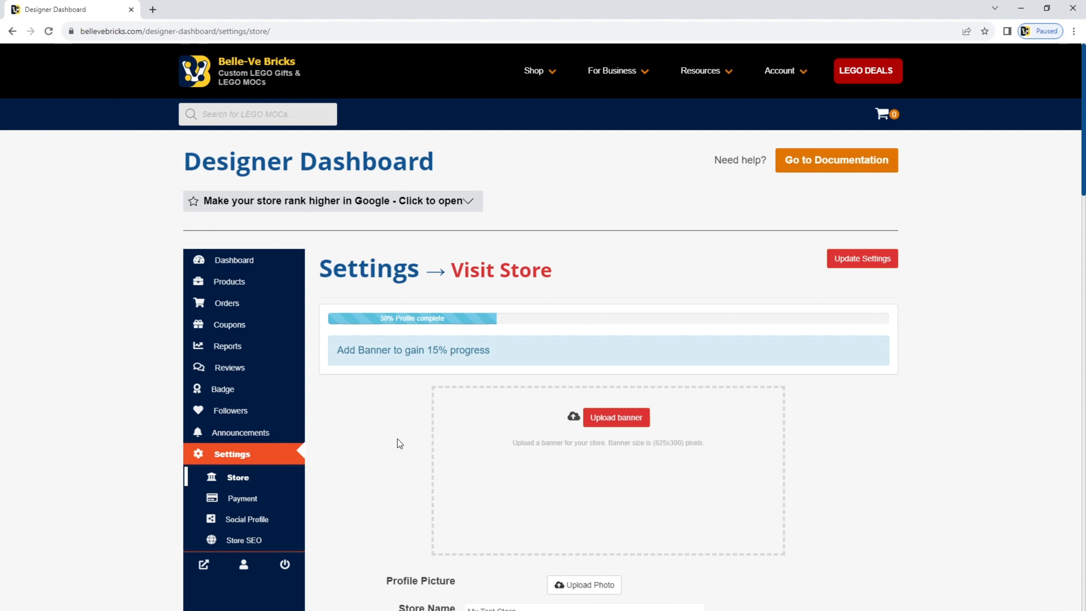
{"action": "scroll", "scroll_direction": "down", "scroll_amount": 3}
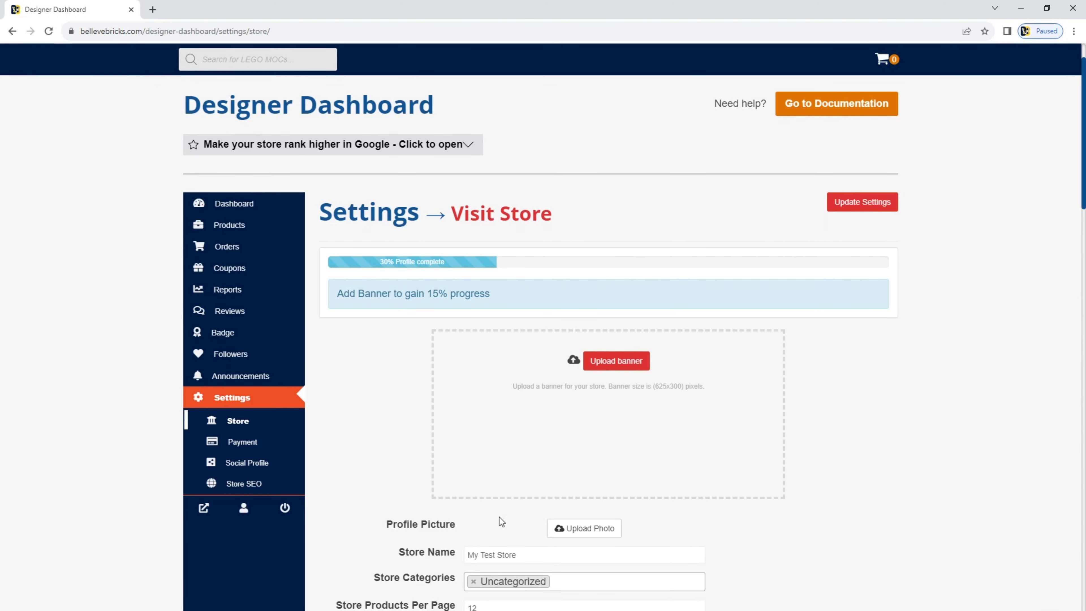
{"action": "scroll", "scroll_direction": "down", "scroll_amount": 3}
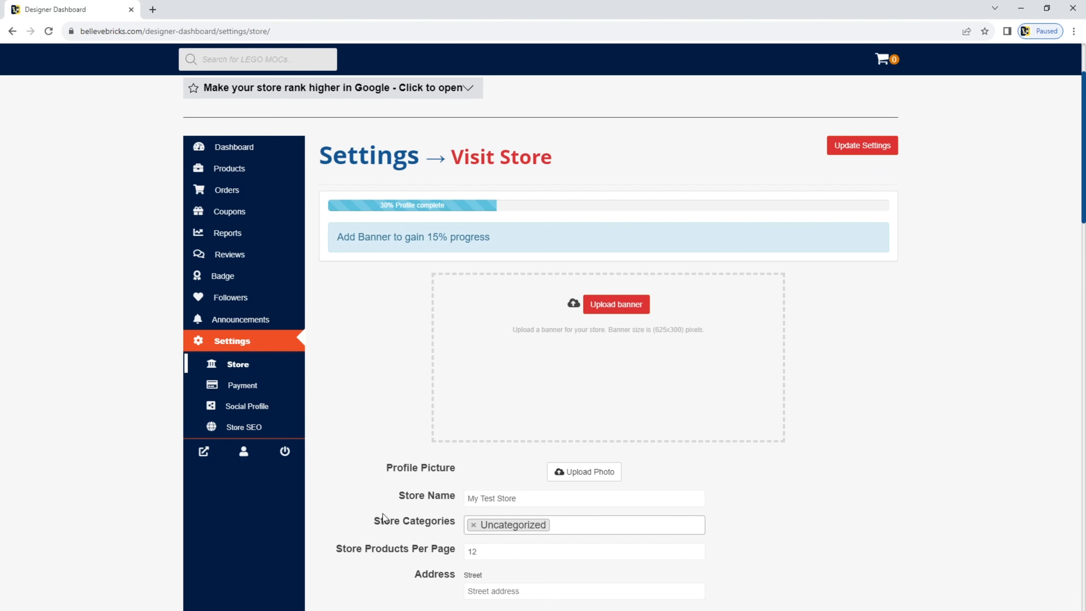
{"action": "scroll", "scroll_direction": "down", "scroll_amount": 3}
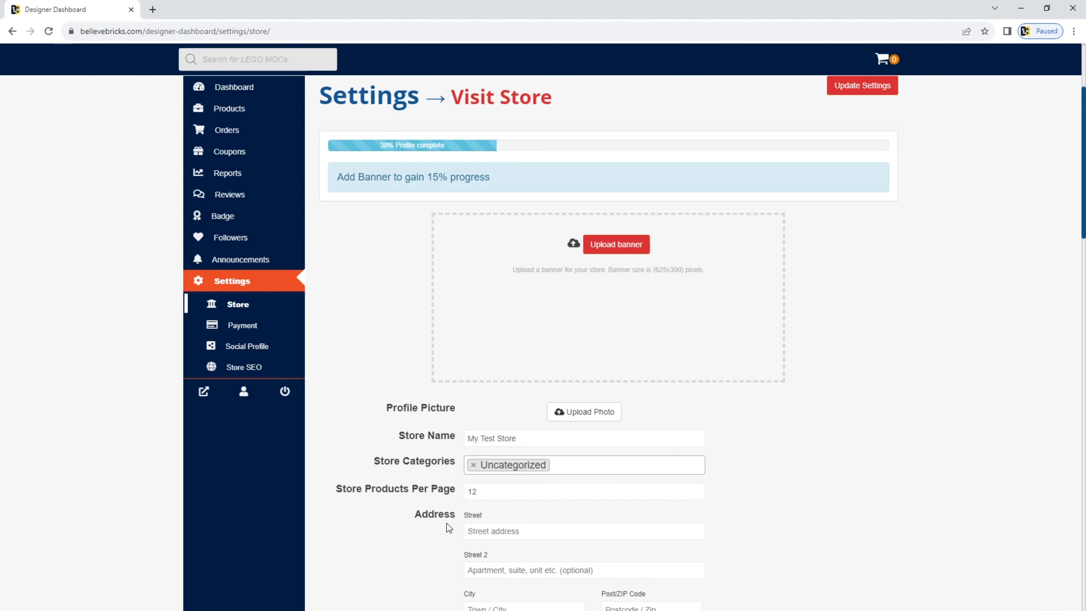
{"action": "scroll", "scroll_direction": "down", "scroll_amount": 3}
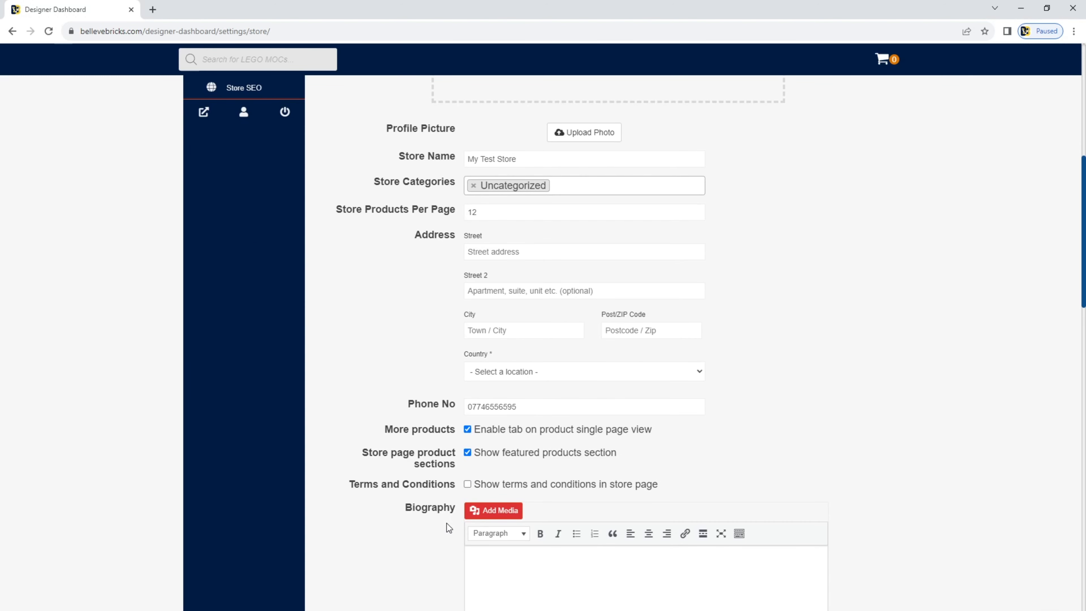
{"action": "scroll", "scroll_direction": "down", "scroll_amount": 3}
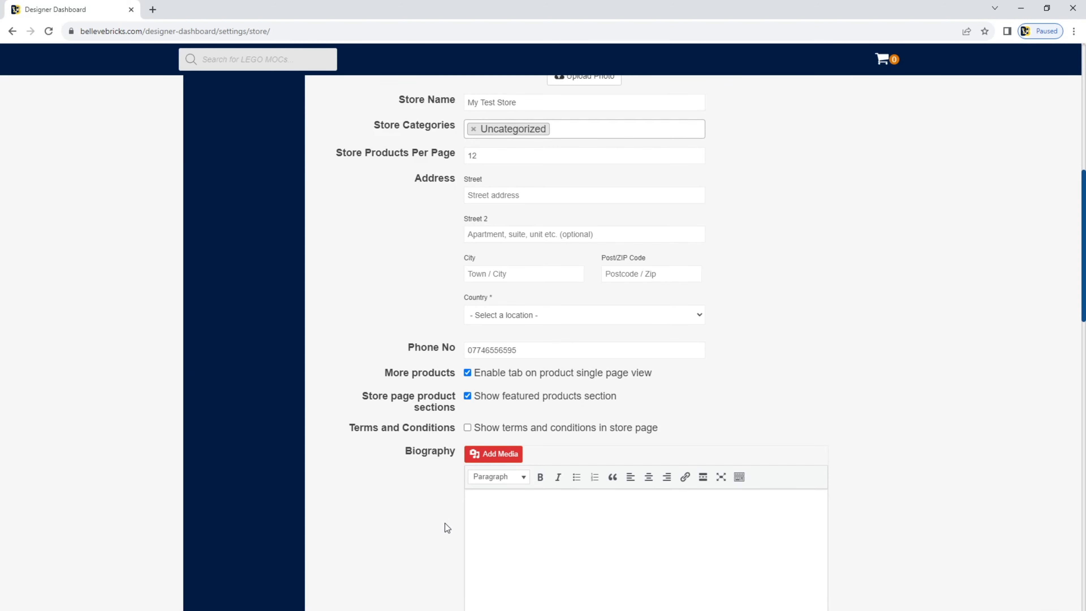
Show the Payment Method settings page, which has no payment method yet
{"action": "left_click", "coordinate": [245, 498]}
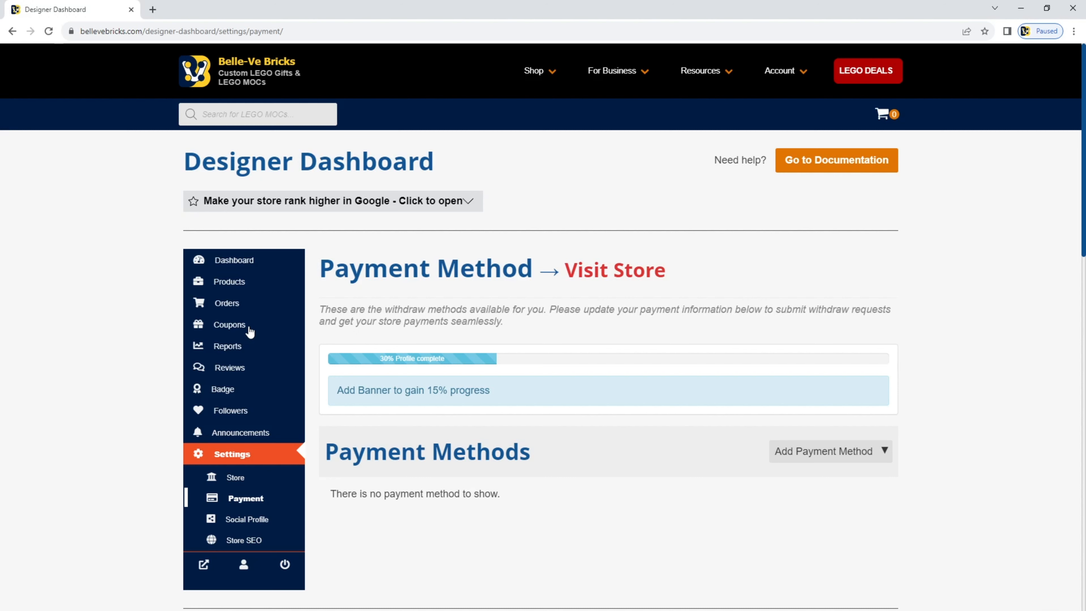
{"action": "mouse_move", "coordinate": [548, 512]}
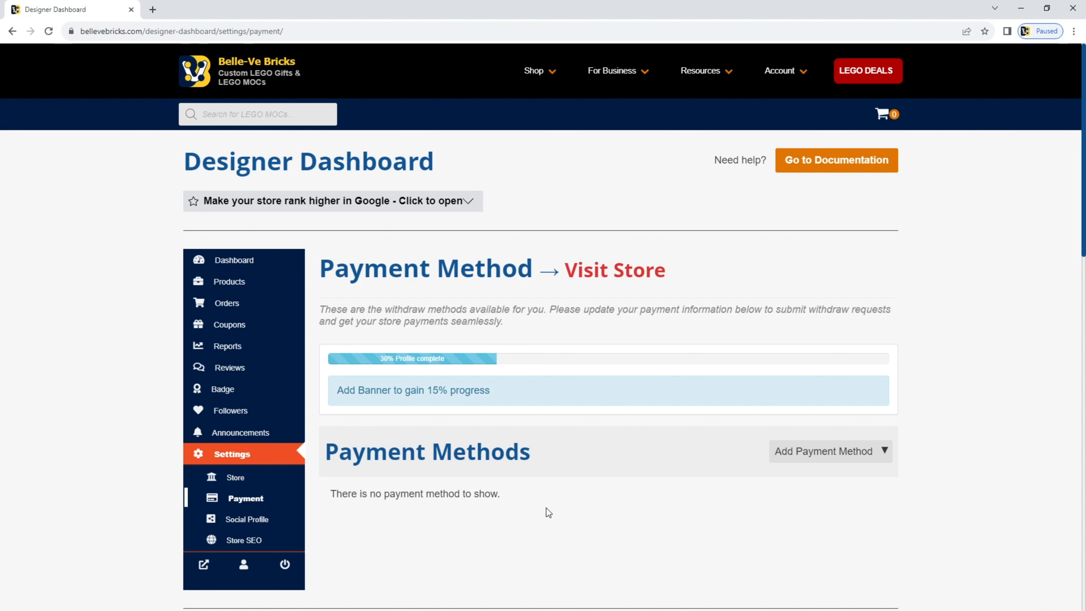
{"action": "mouse_move", "coordinate": [590, 500]}
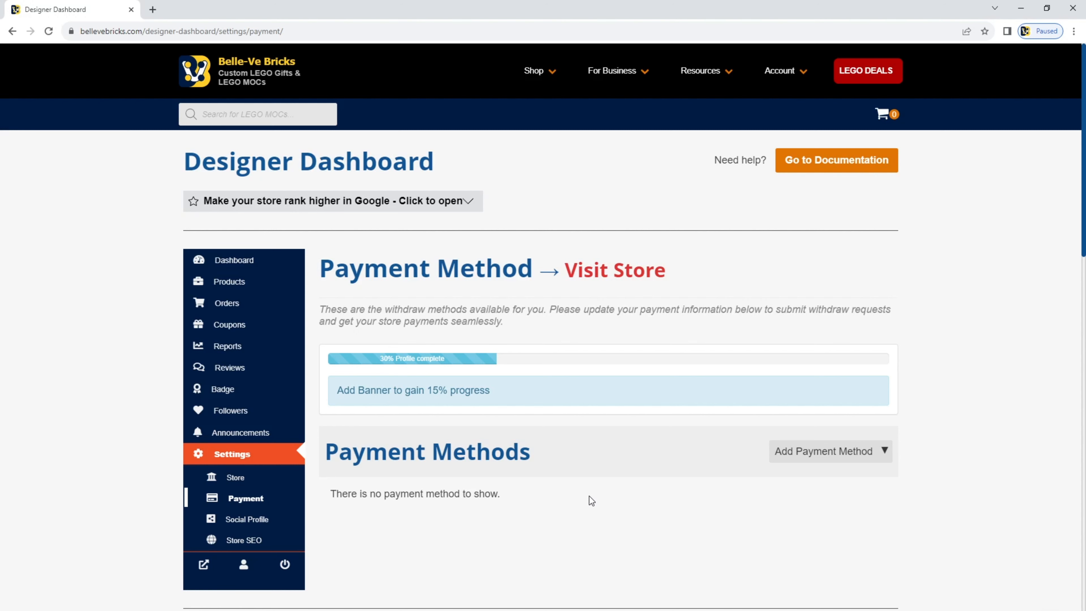
Show the Social Profiles settings page with its empty Facebook, Twitter, Instagram and other link fields
{"action": "left_click", "coordinate": [251, 498]}
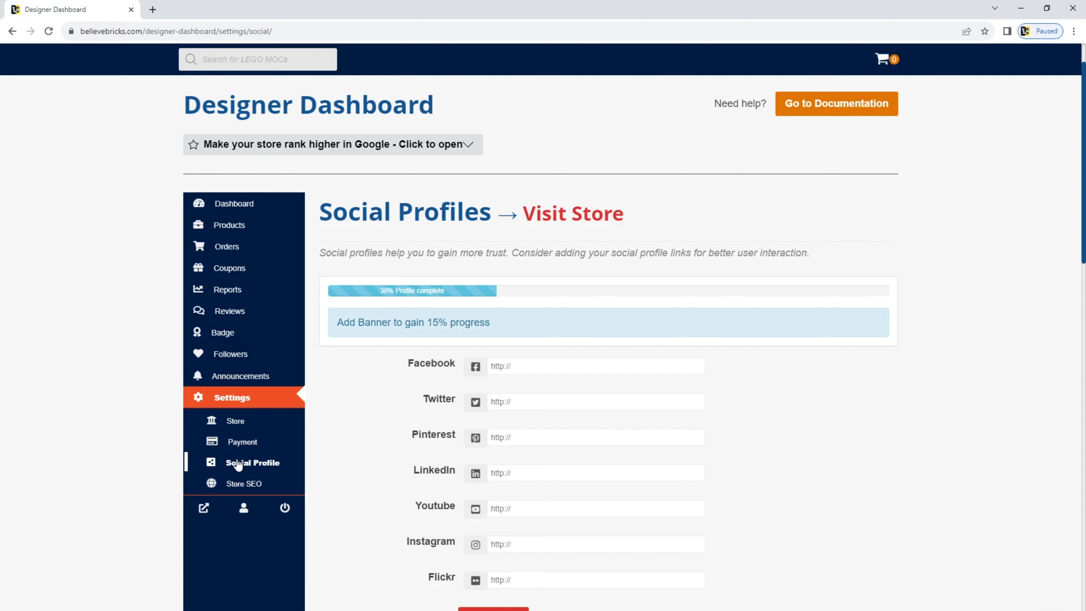
{"action": "mouse_move", "coordinate": [510, 378]}
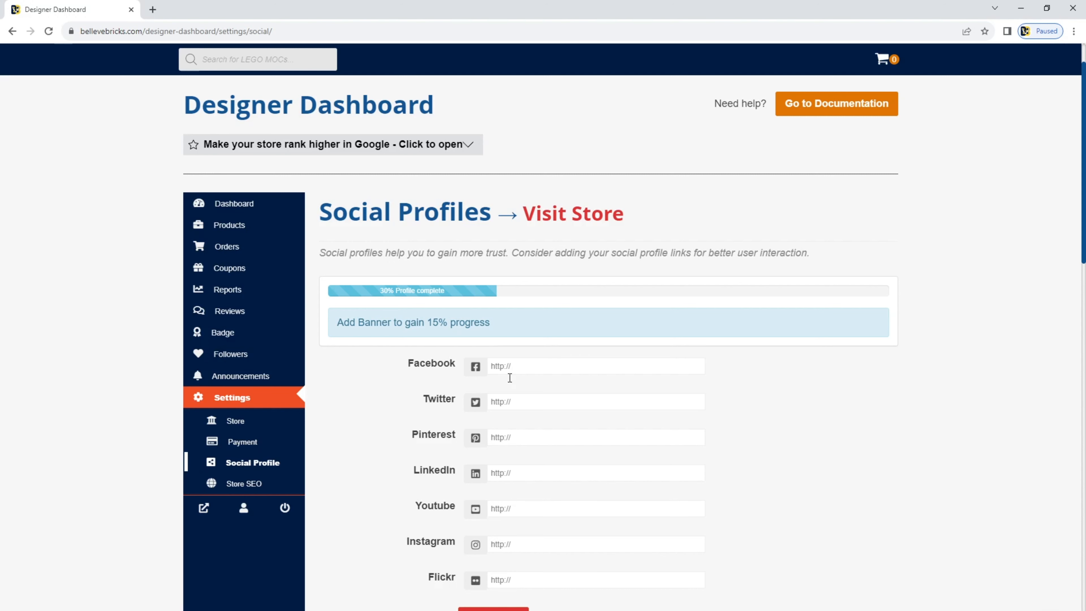
{"action": "mouse_move", "coordinate": [496, 586]}
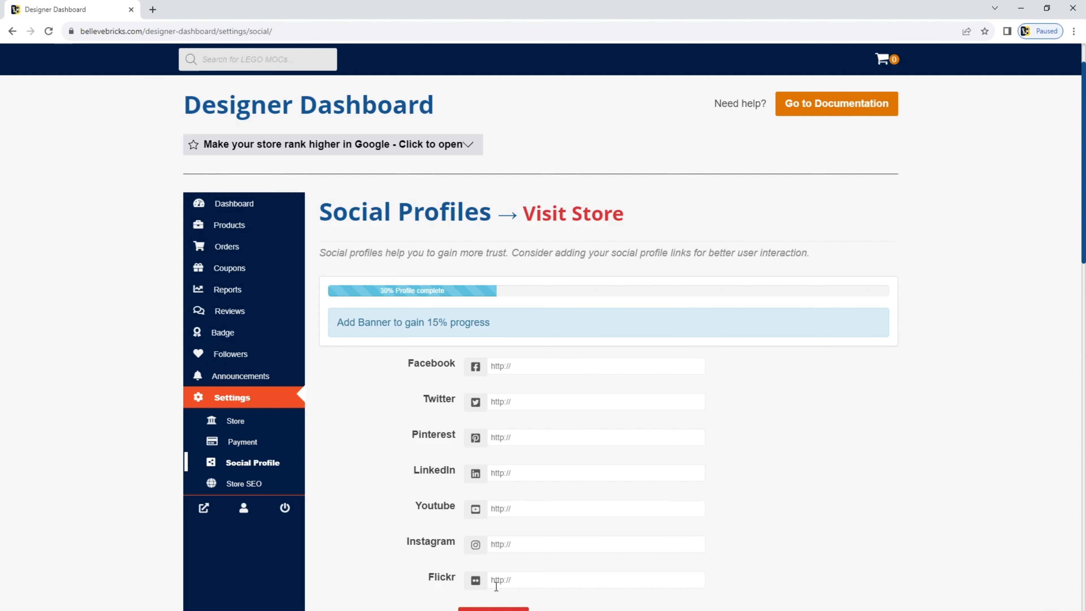
Show the Store SEO settings page with empty SEO title, description and social sharing fields
{"action": "left_click", "coordinate": [245, 483]}
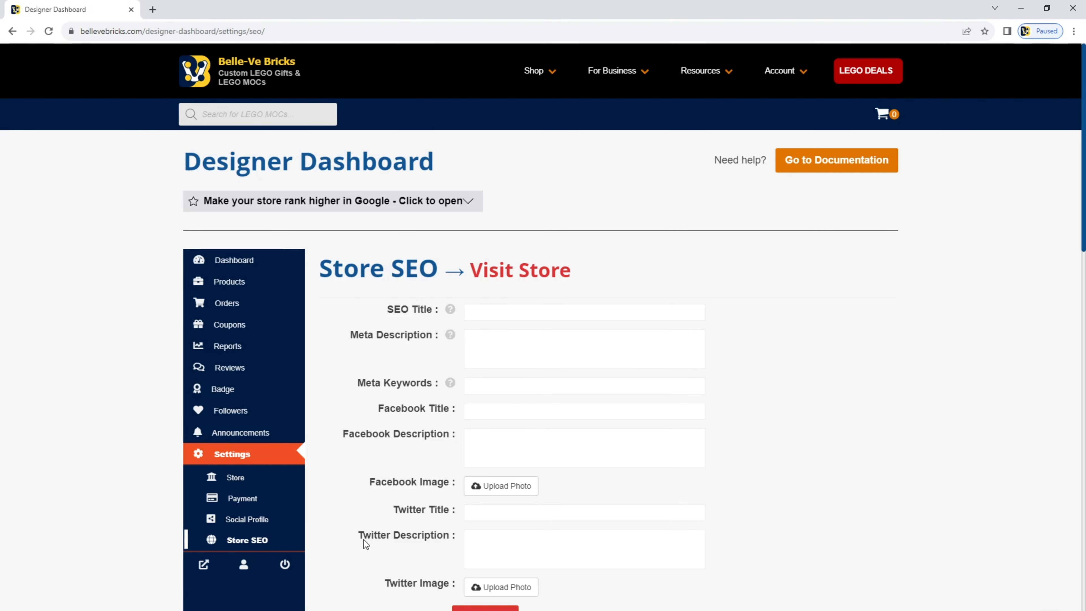
{"action": "mouse_move", "coordinate": [371, 523]}
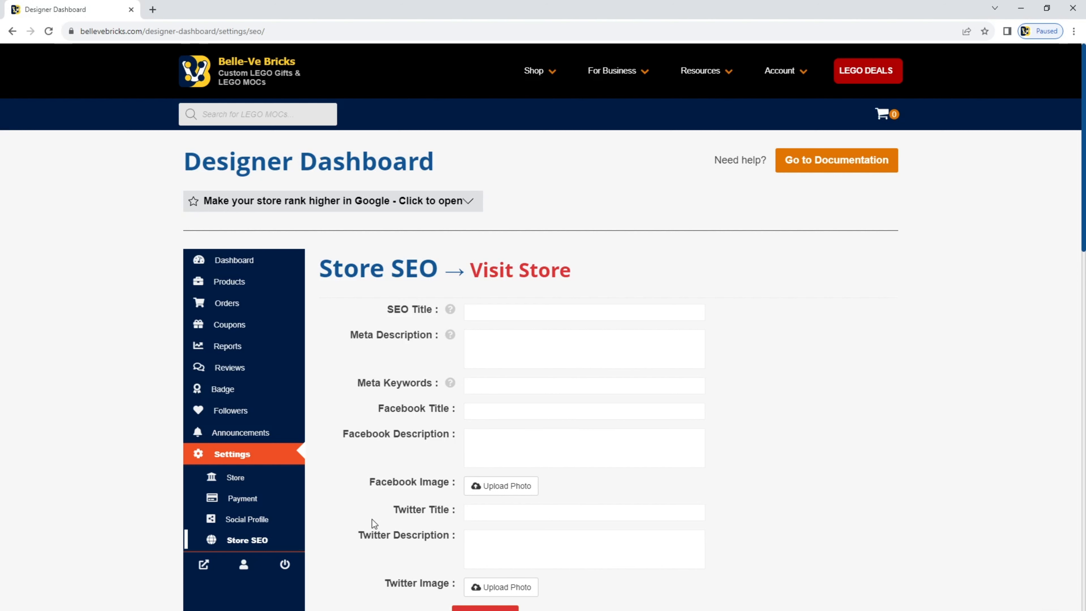
{"action": "mouse_move", "coordinate": [528, 308]}
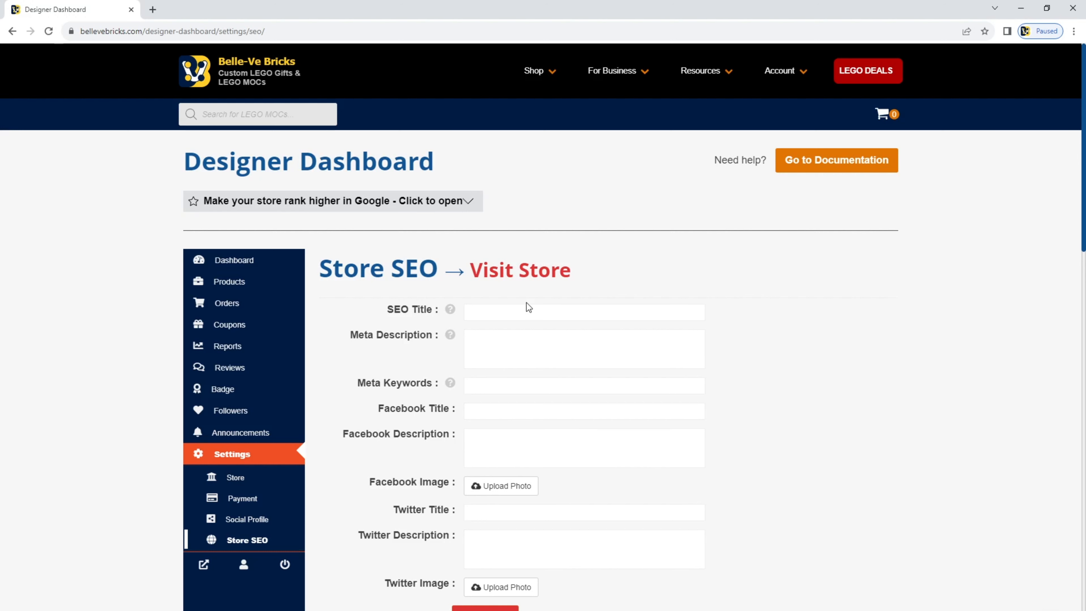
{"action": "mouse_move", "coordinate": [544, 564]}
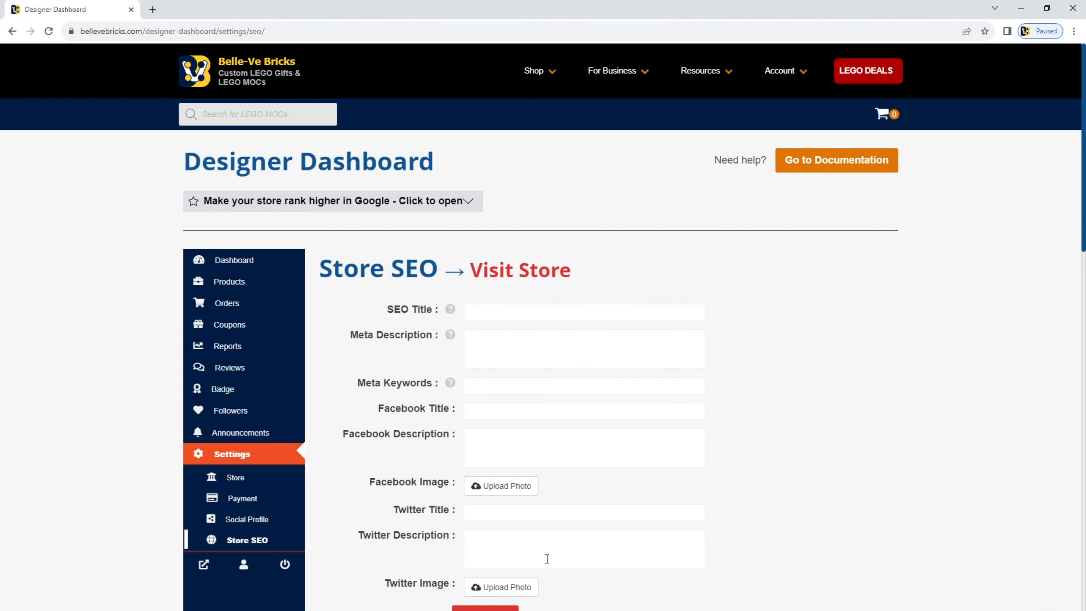
{"action": "mouse_move", "coordinate": [425, 320]}
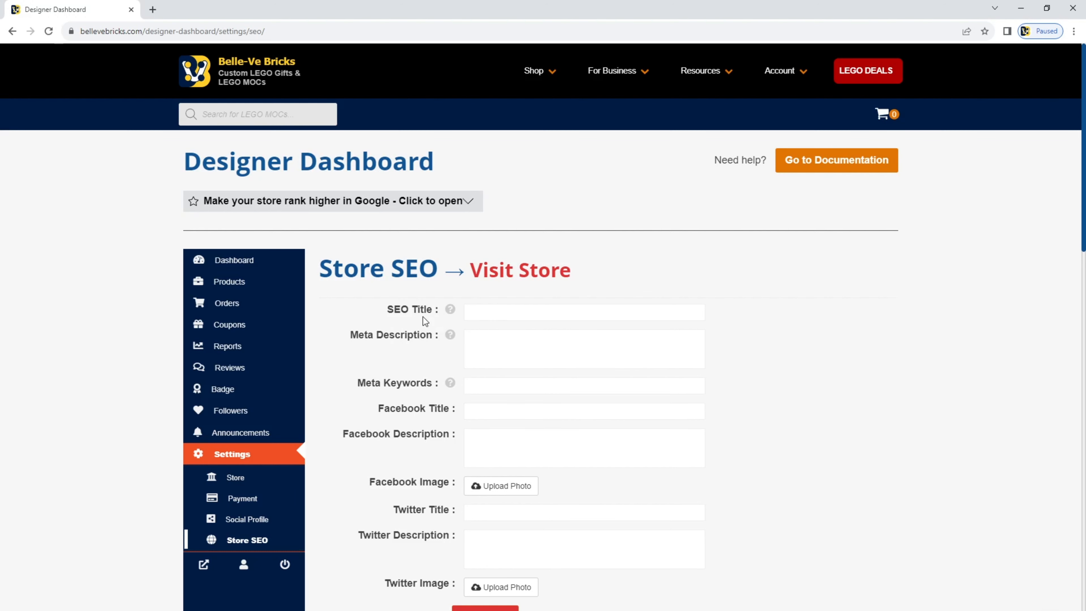
{"action": "mouse_move", "coordinate": [386, 333]}
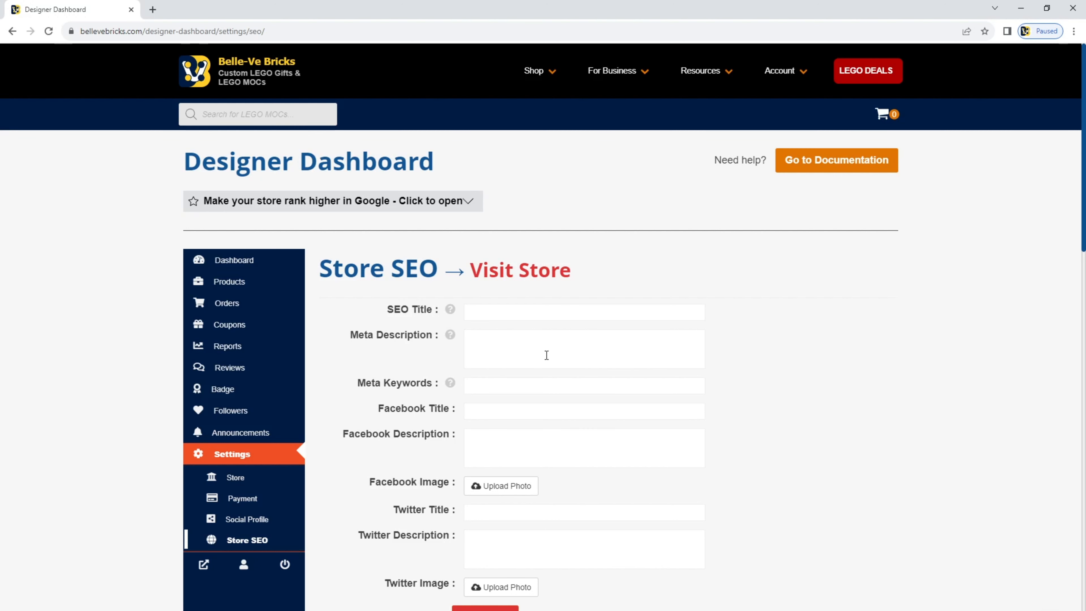
Reveal the Resources menu over the Store SEO page
{"action": "left_click", "coordinate": [699, 71]}
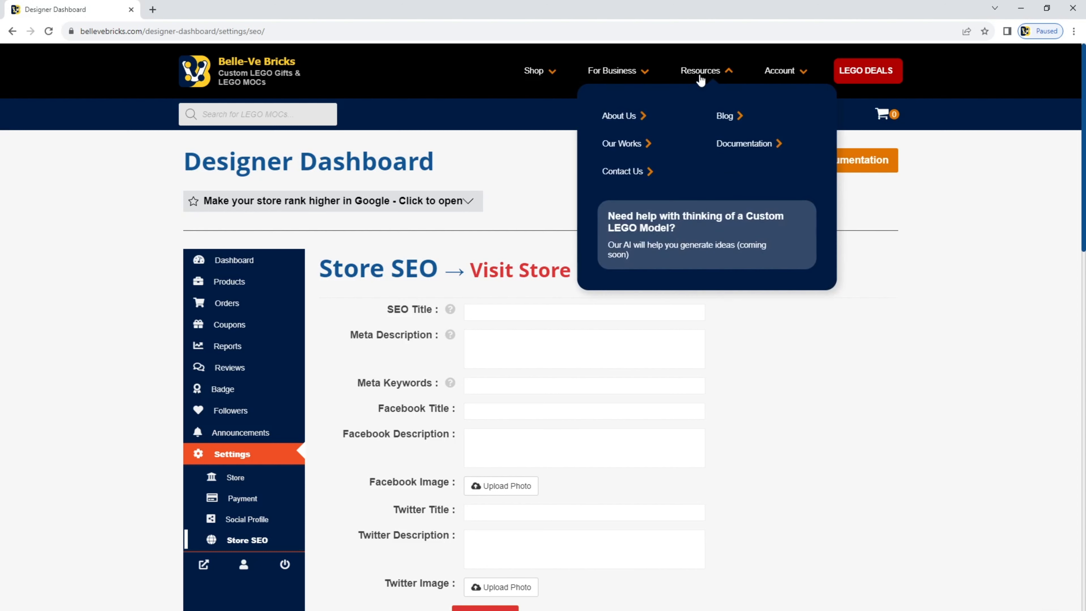
{"action": "mouse_move", "coordinate": [645, 187]}
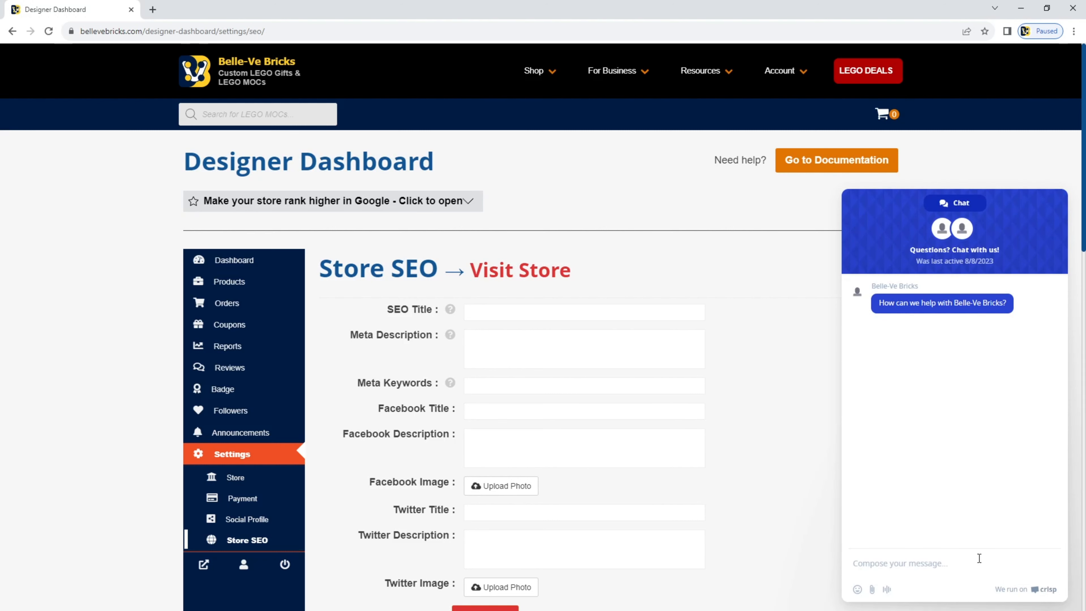
{"action": "mouse_move", "coordinate": [970, 447]}
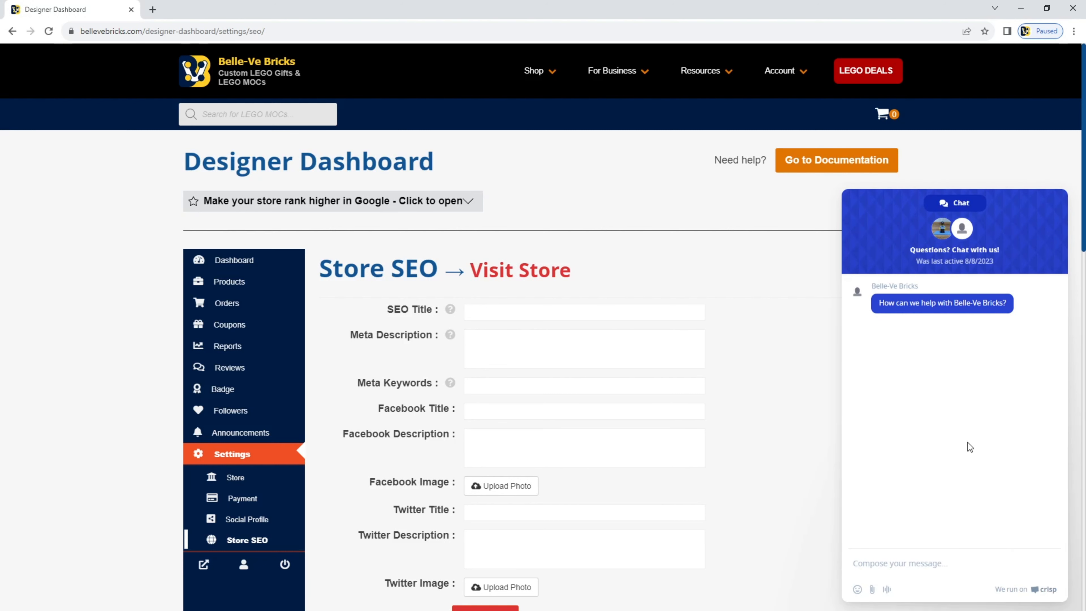